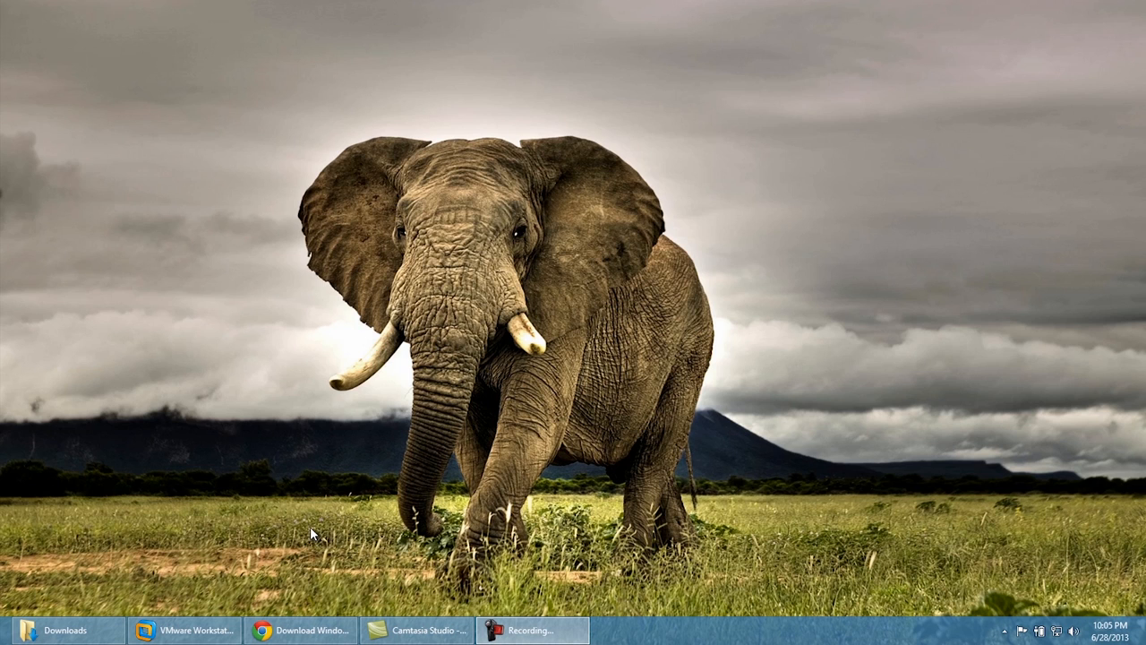
mouse_move(311, 521)
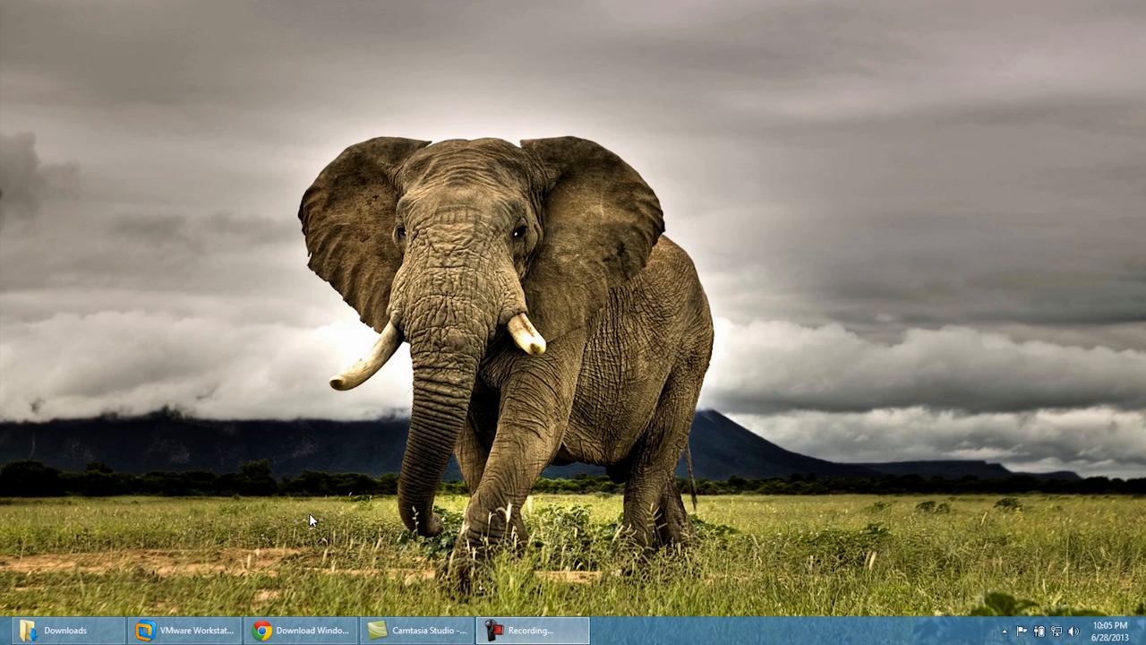
mouse_move(301, 631)
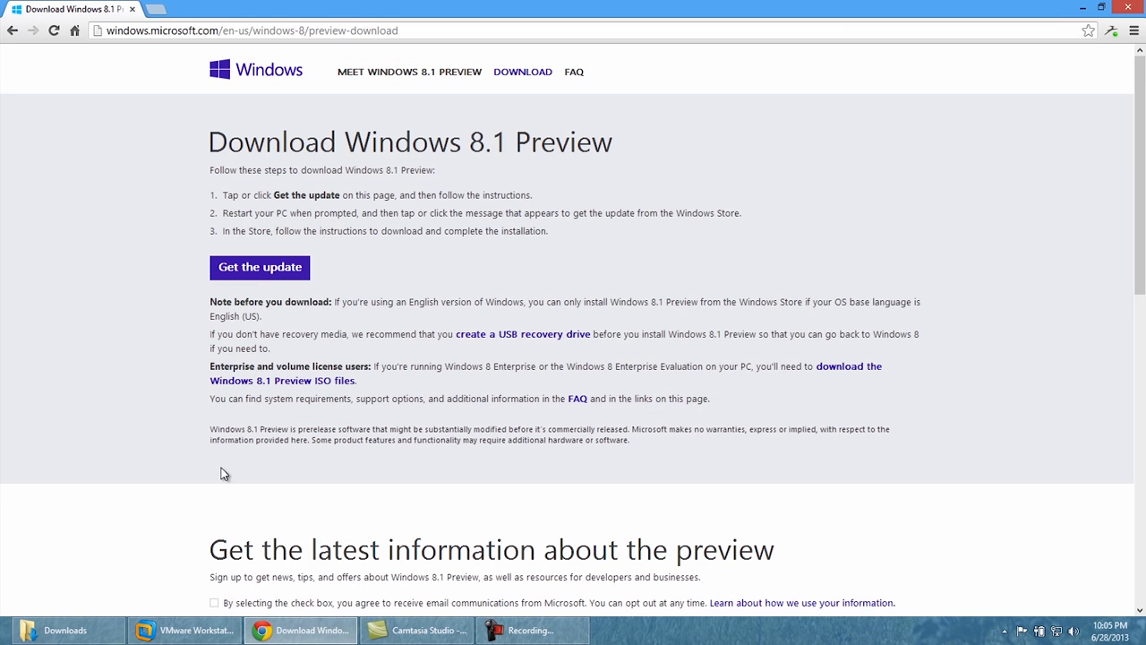
mouse_move(224, 473)
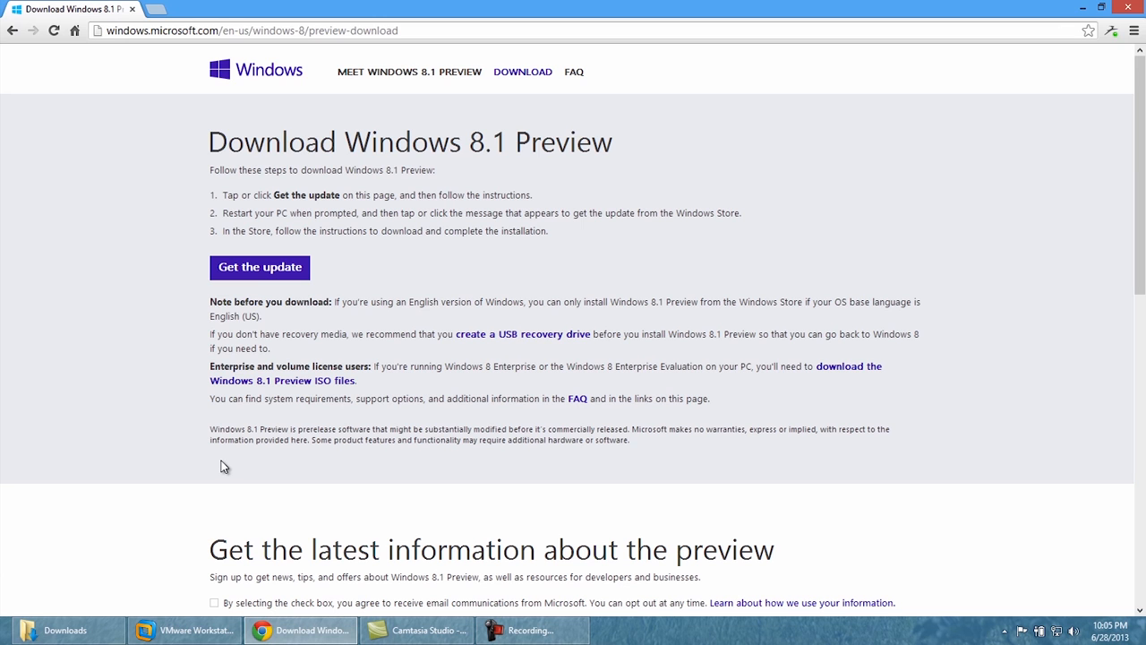
Scroll the download page down to the 'Looking for ISO files?' section.
scroll("down", 3)
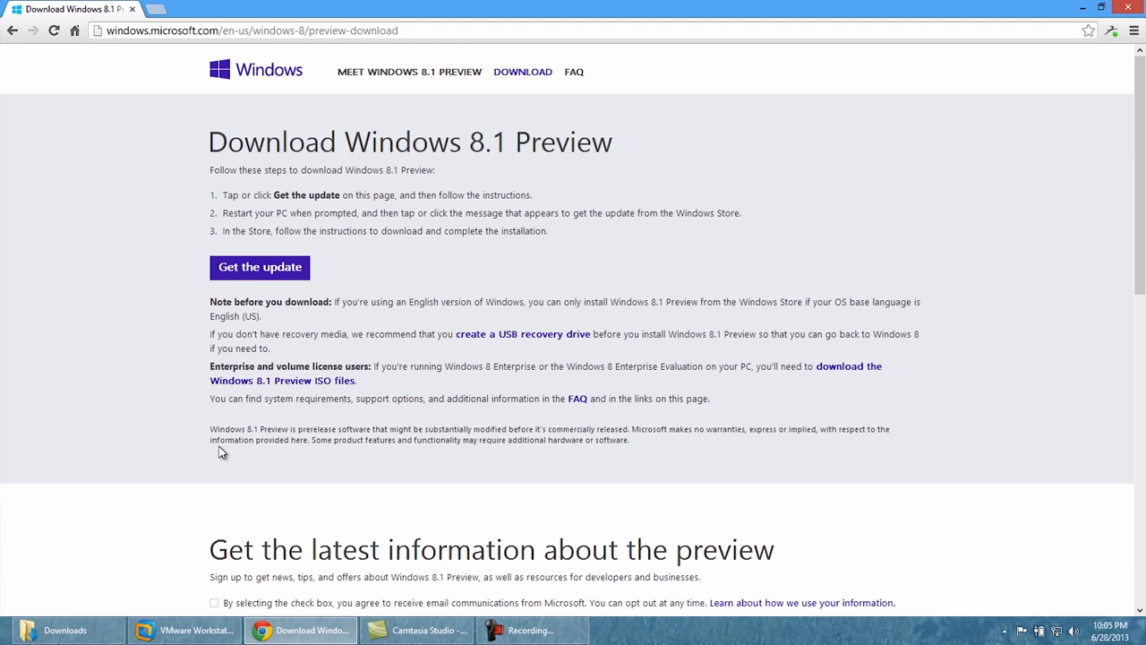
mouse_move(215, 432)
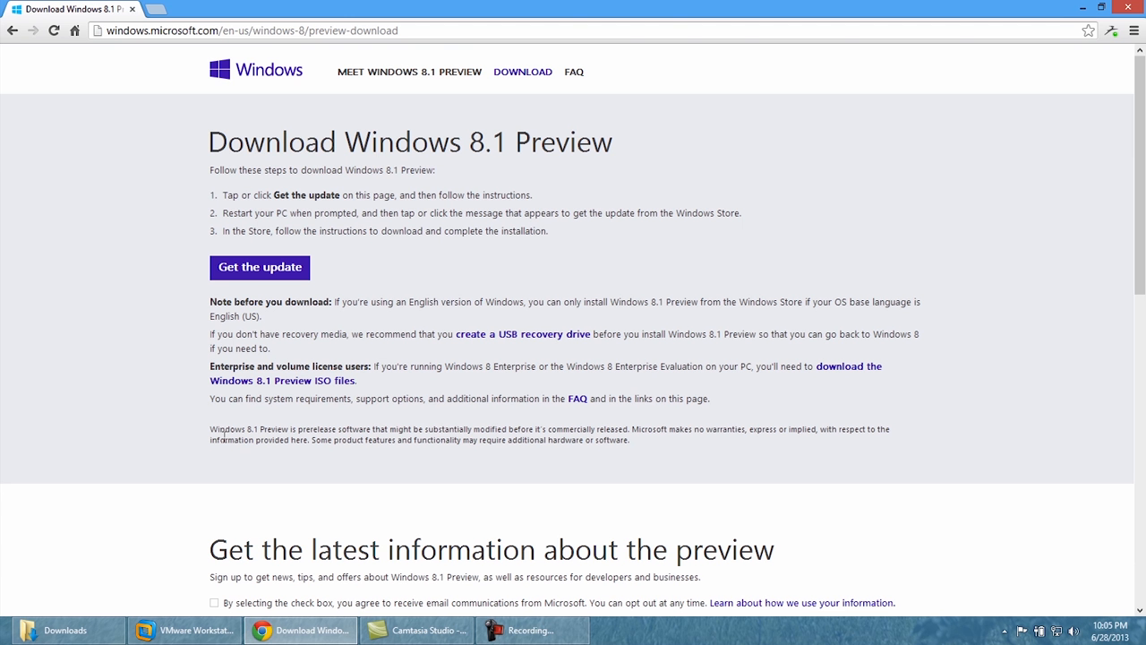
mouse_move(225, 419)
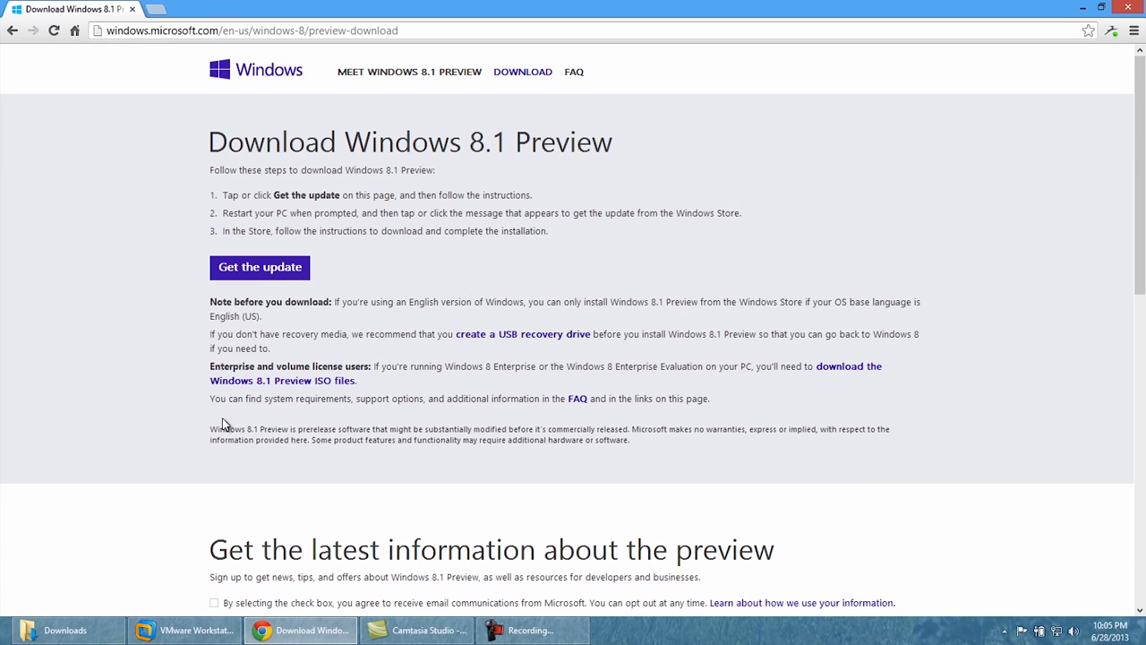
mouse_move(226, 415)
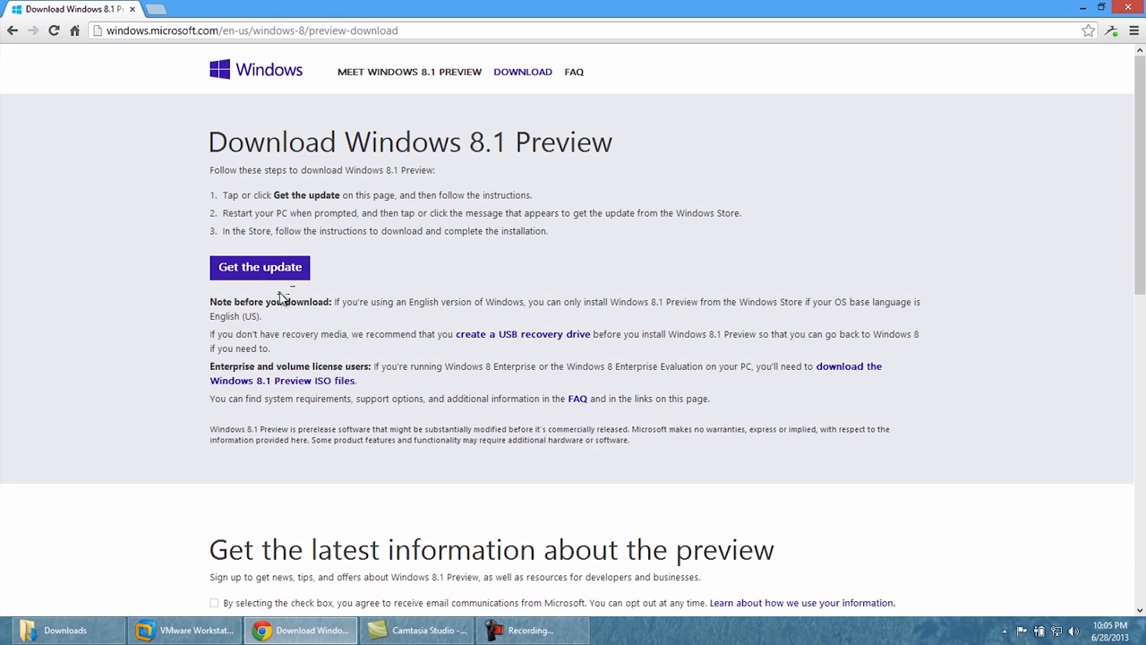
scroll("down", 3)
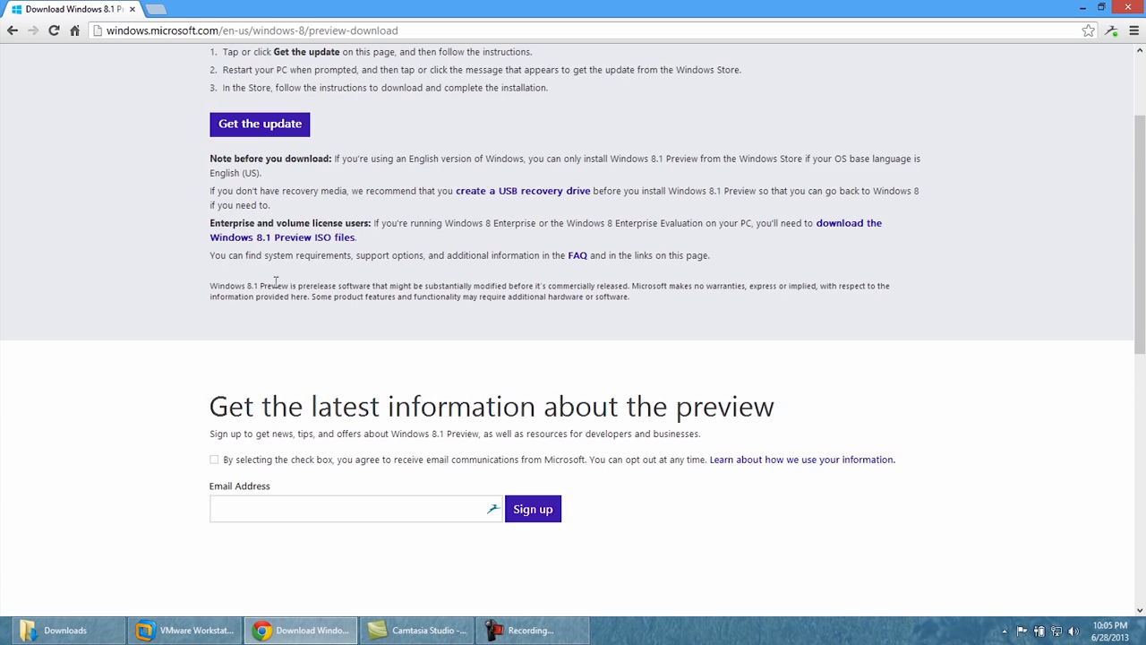
scroll("down", 3)
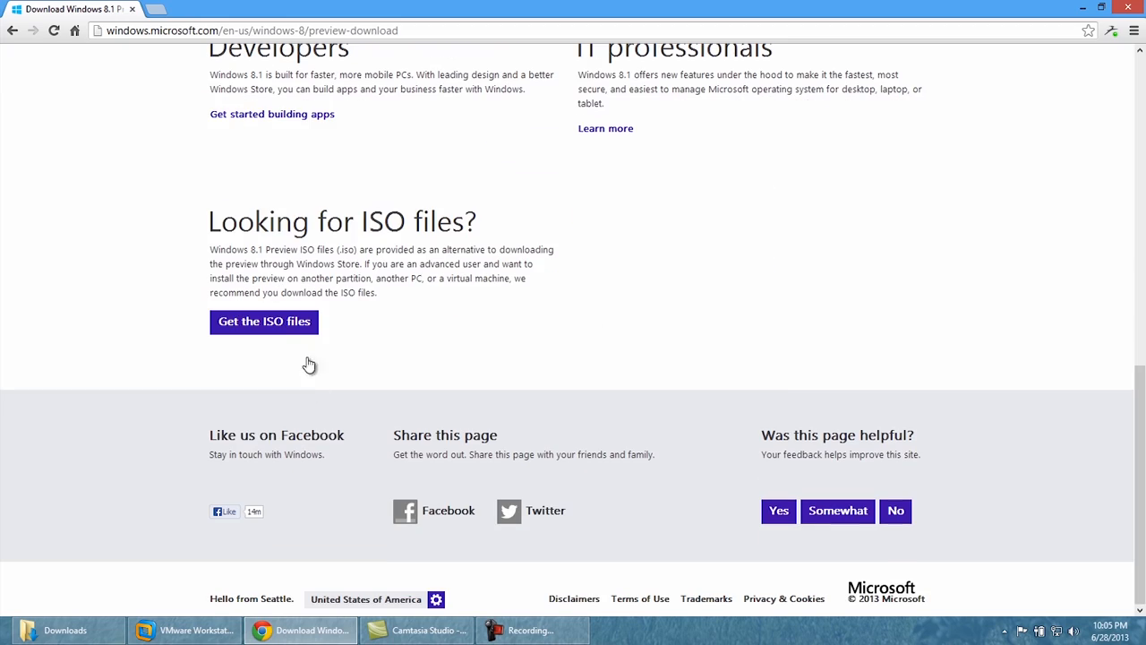
Go to the Windows 8.1 Preview ISO files page and review its product key and download links.
left_click(264, 321)
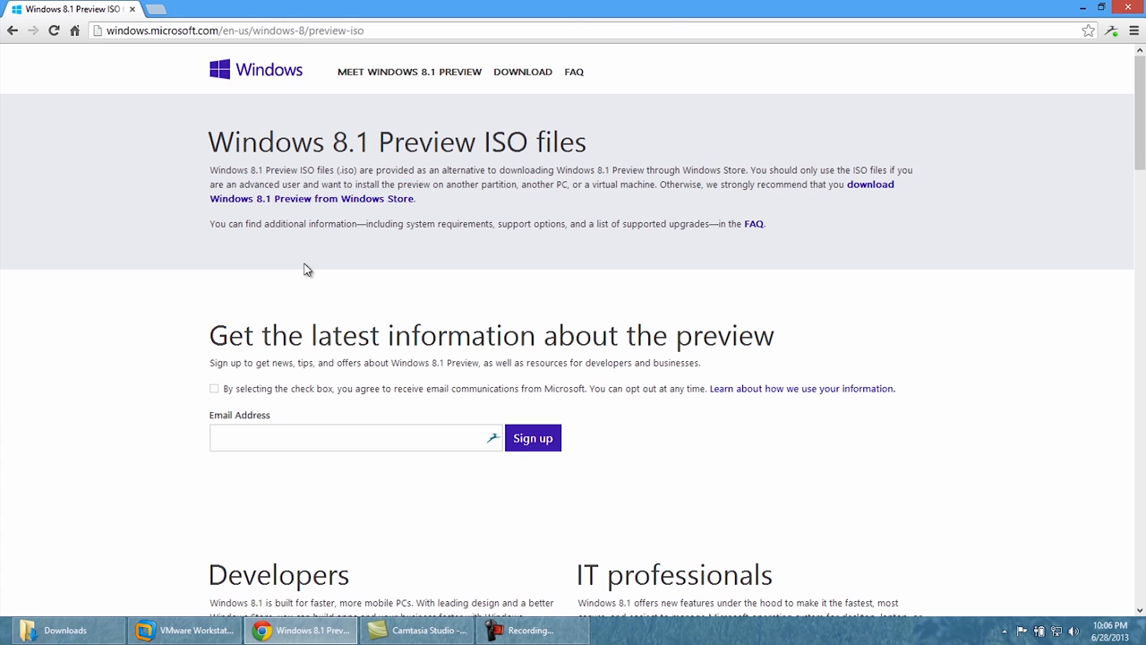
mouse_move(321, 272)
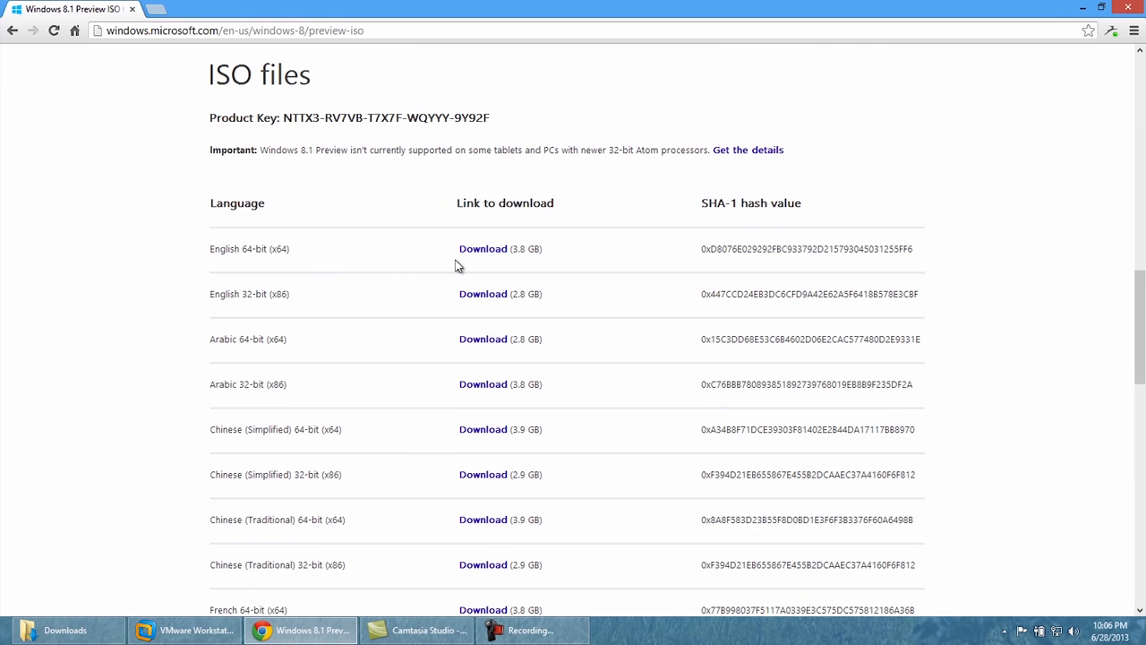
scroll("up", 3)
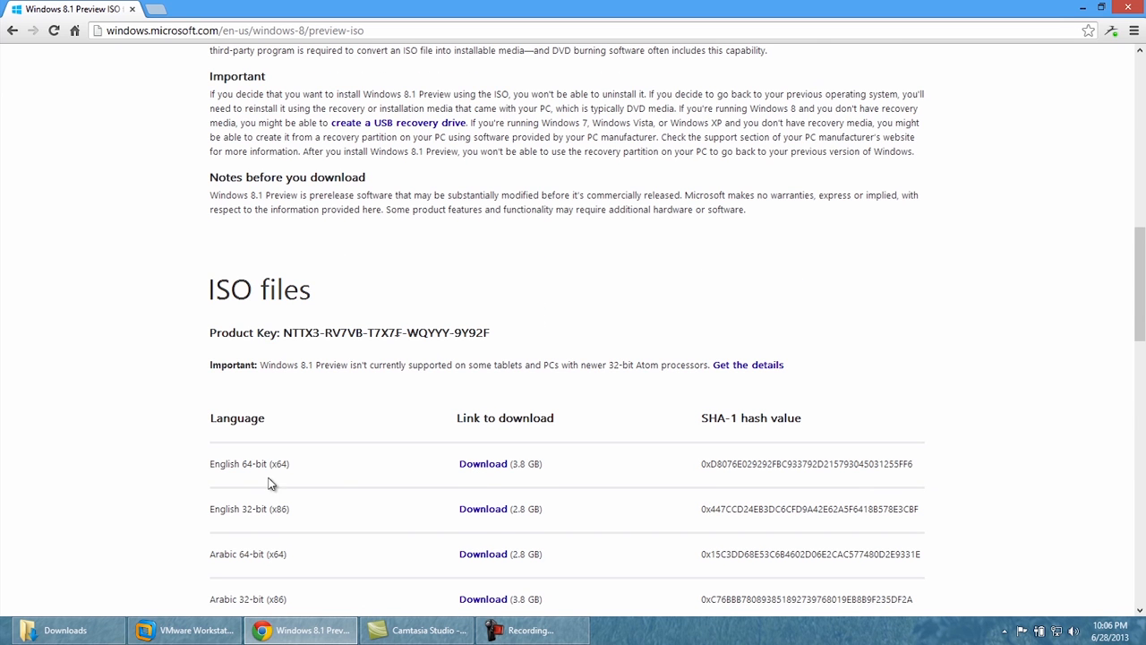
scroll("down", 3)
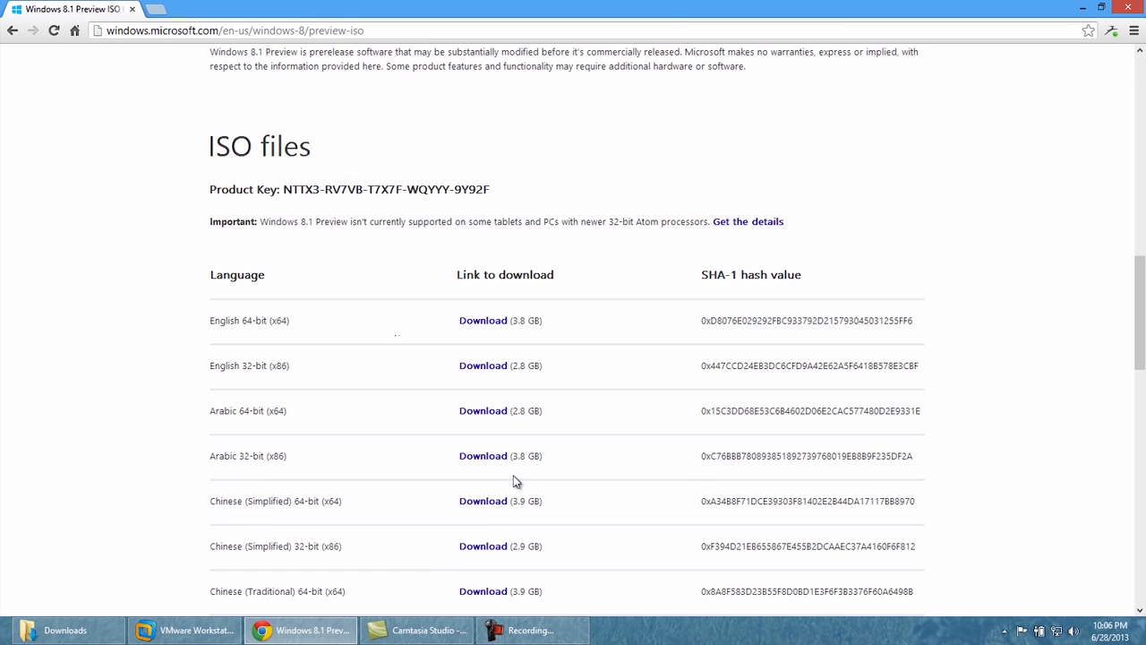
scroll("up", 3)
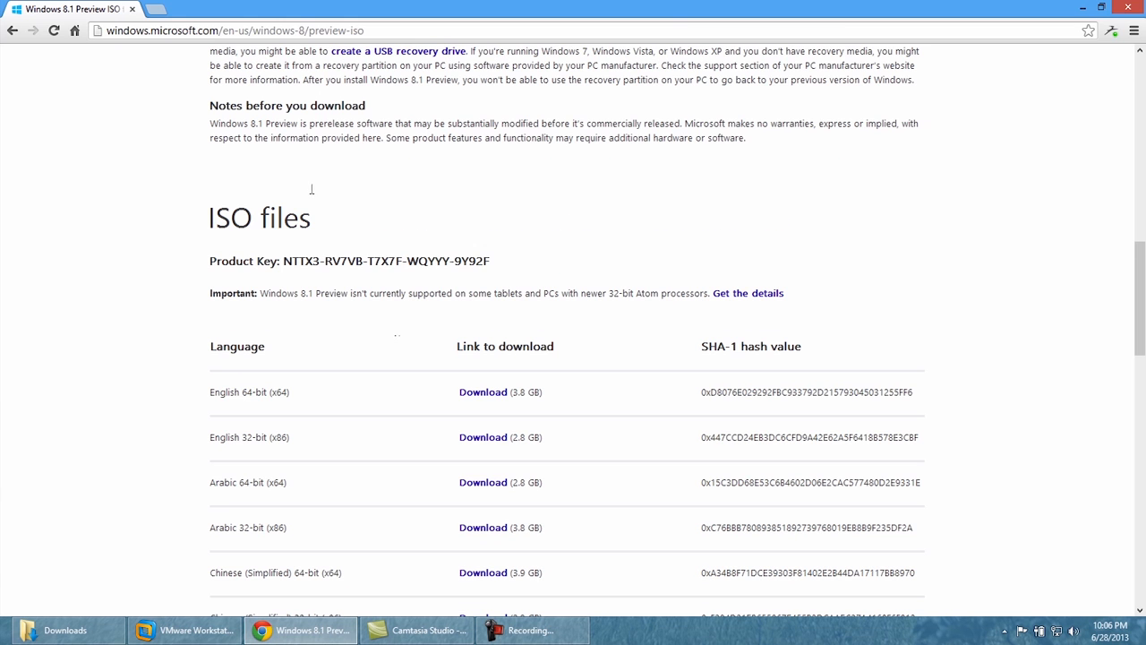
mouse_move(394, 344)
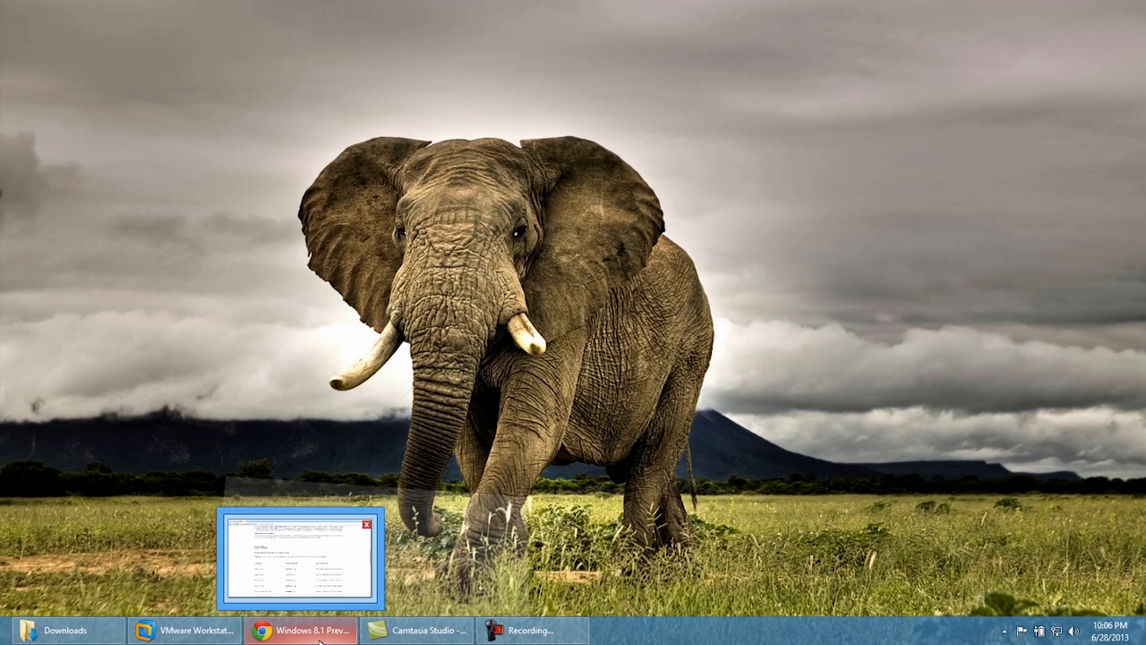
Bring up VMware Workstation and power on the Windows 8.1 x64 Blue virtual machine.
left_click(188, 631)
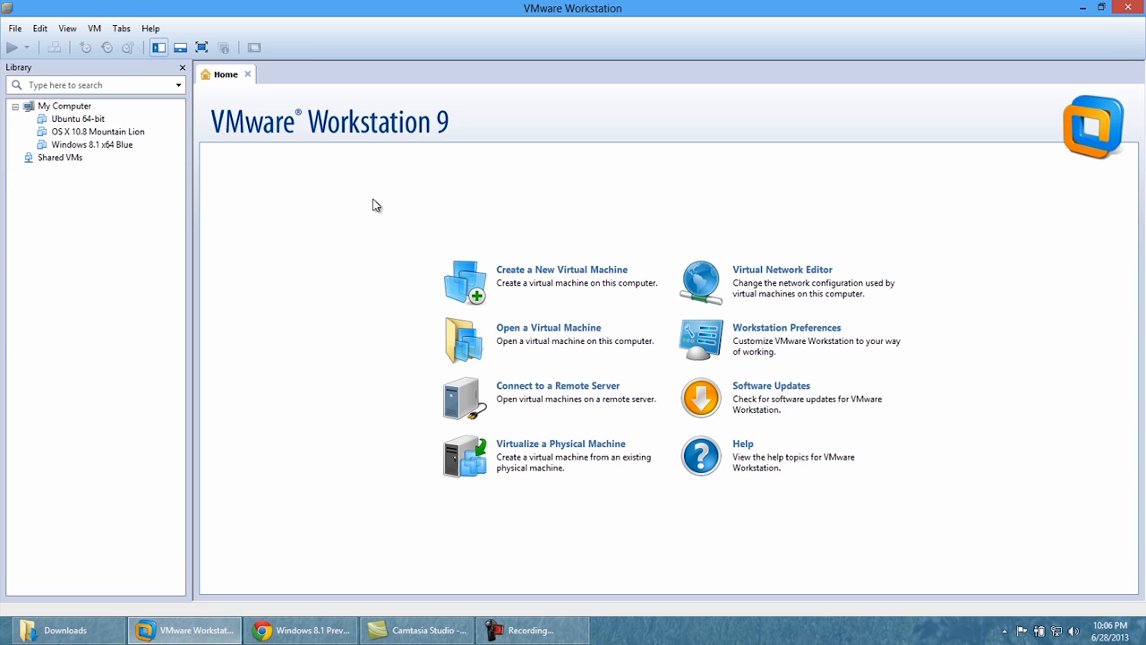
mouse_move(230, 181)
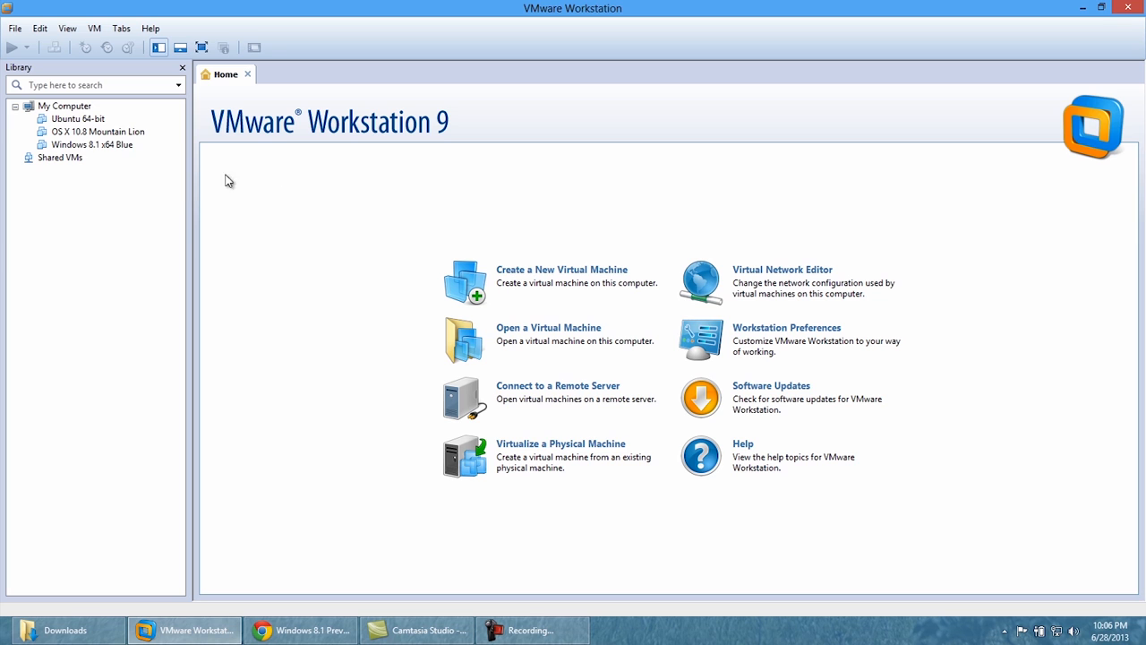
left_click(93, 144)
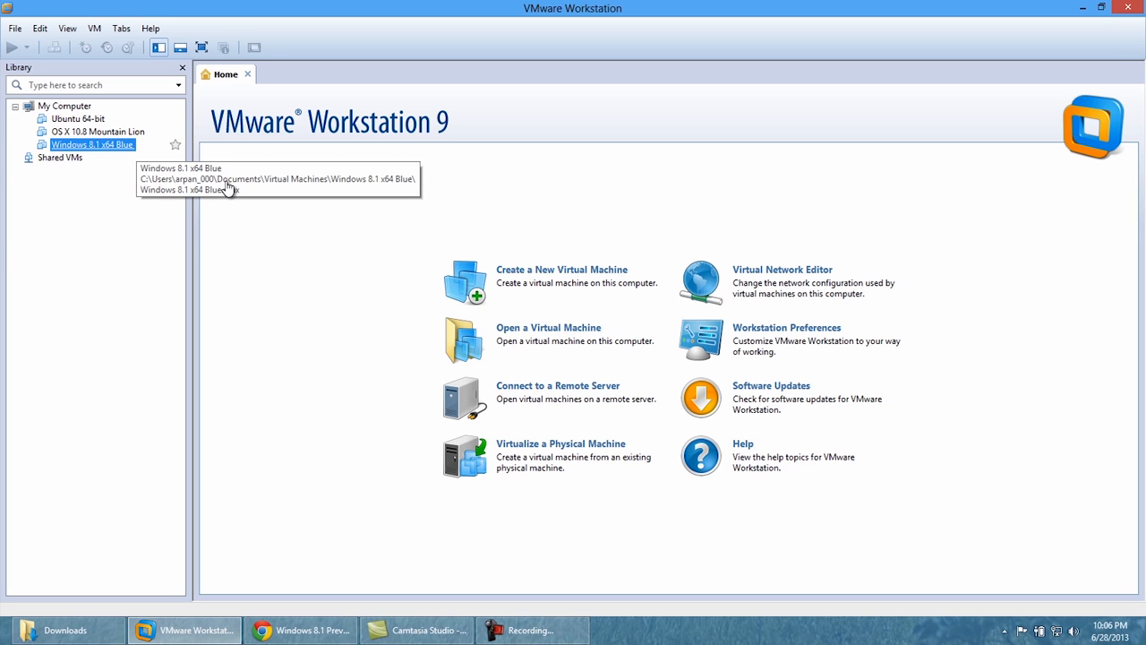
left_click(93, 143)
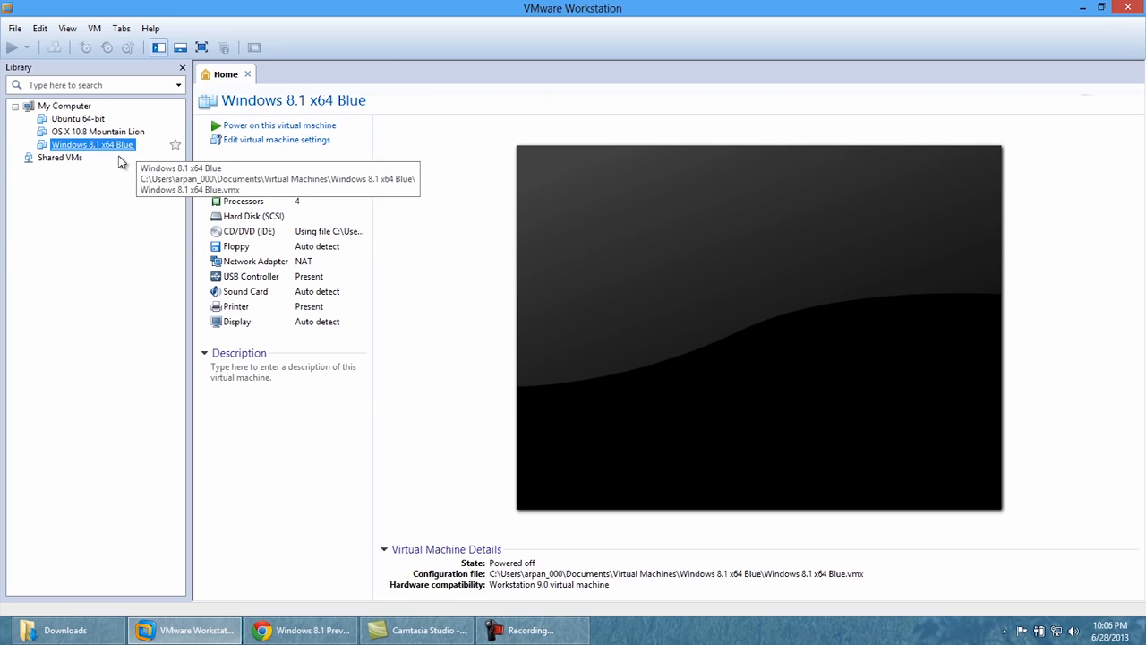
double_click(91, 144)
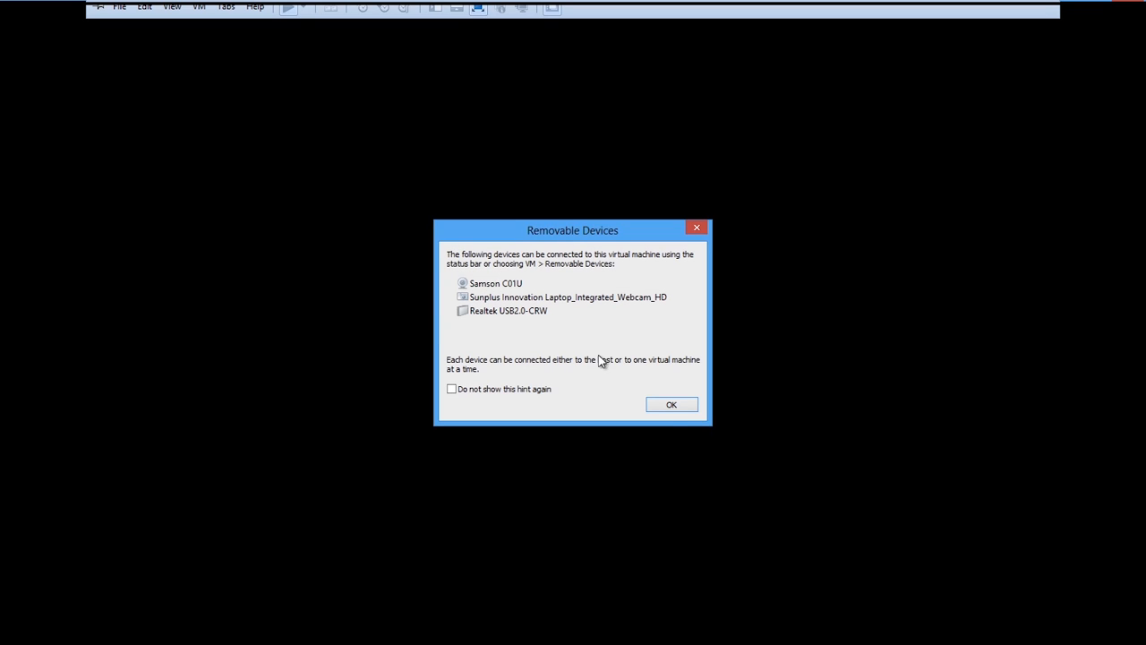
Dismiss the Removable Devices notice so the VM boots to the Start screen.
left_click(671, 405)
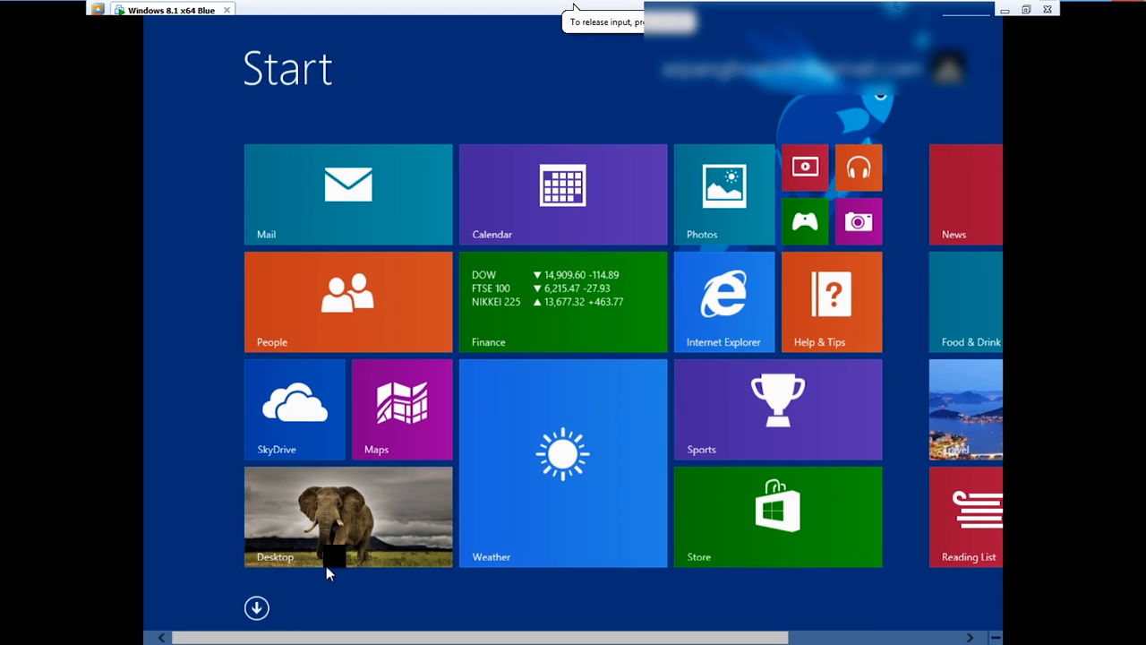
left_click(347, 516)
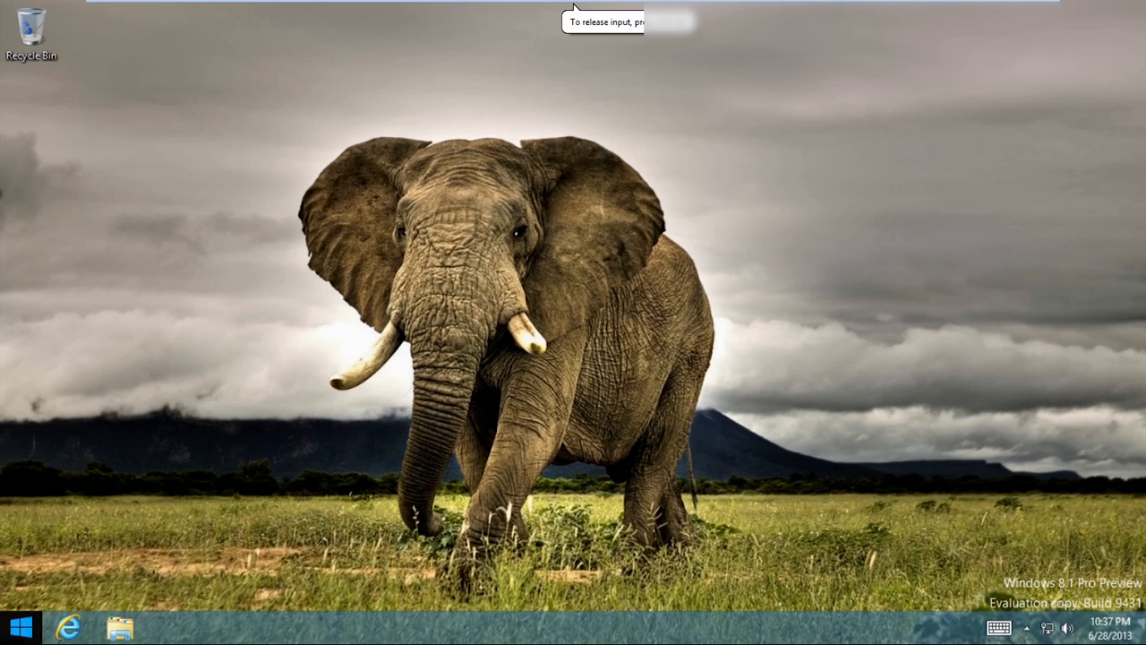
left_click(19, 623)
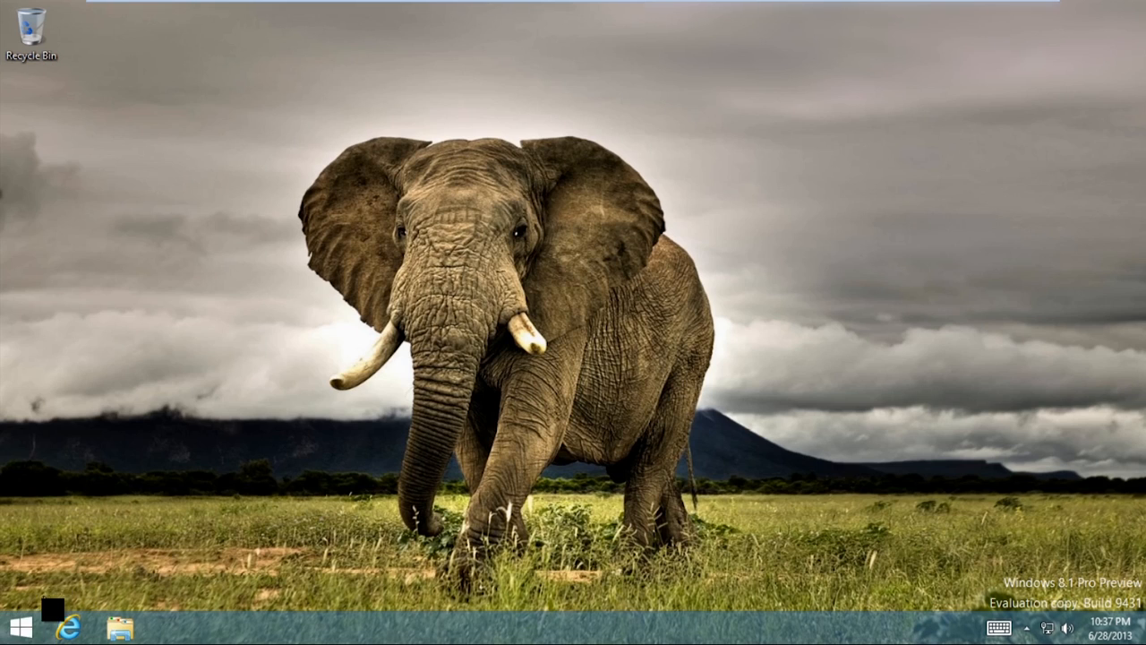
left_click(12, 623)
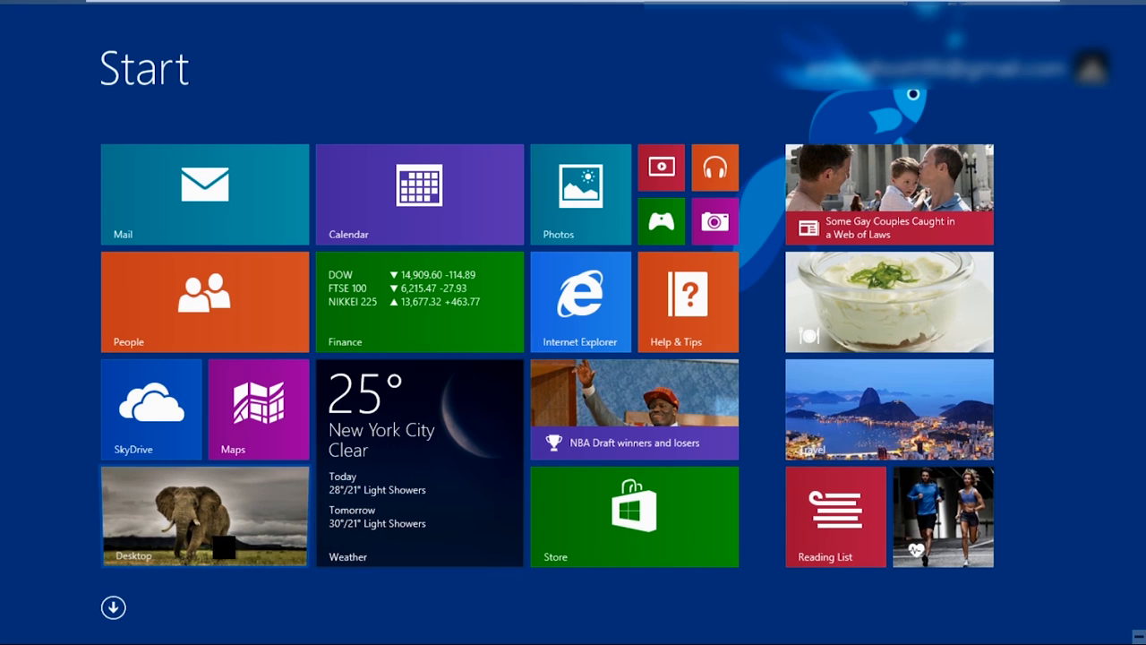
left_click(204, 516)
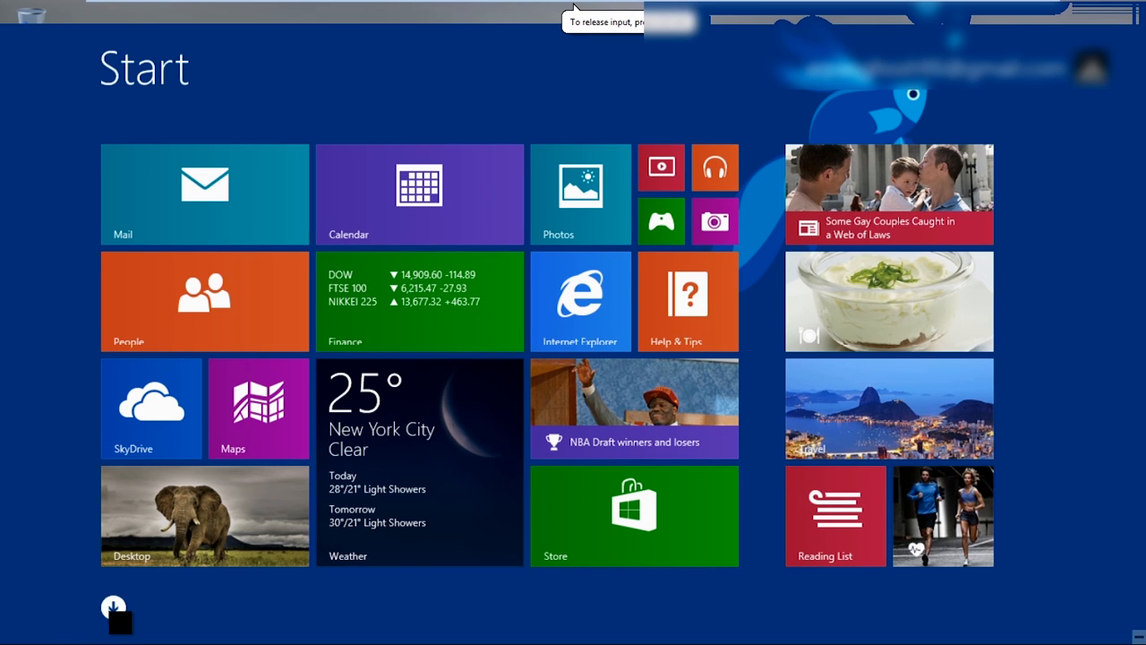
left_click(115, 618)
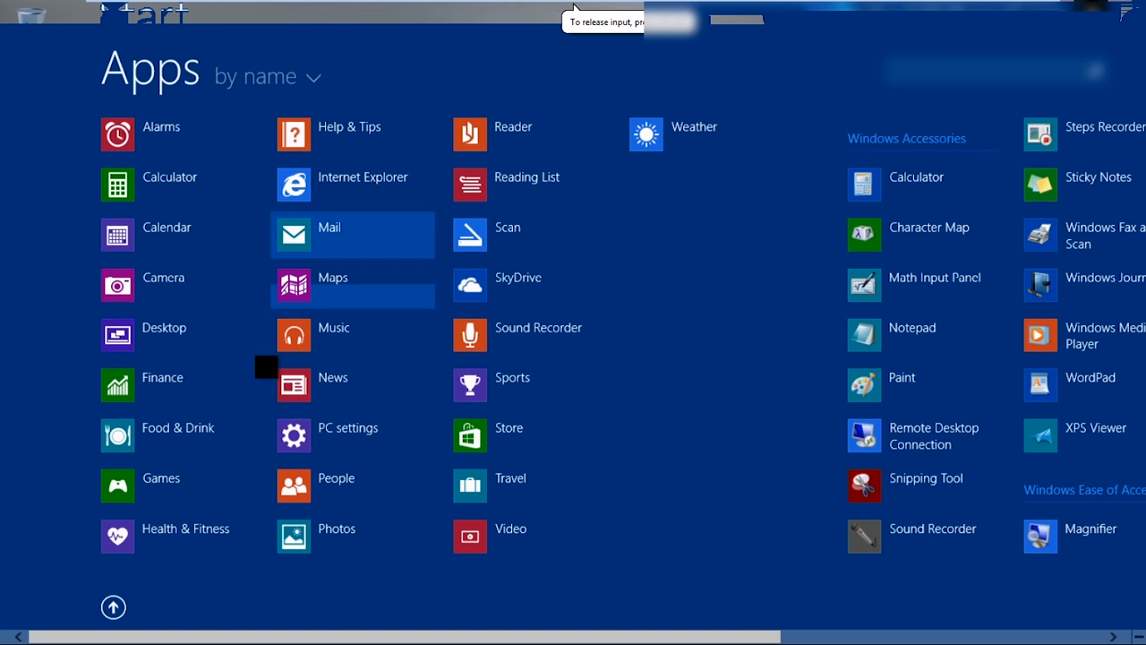
scroll("right", 3)
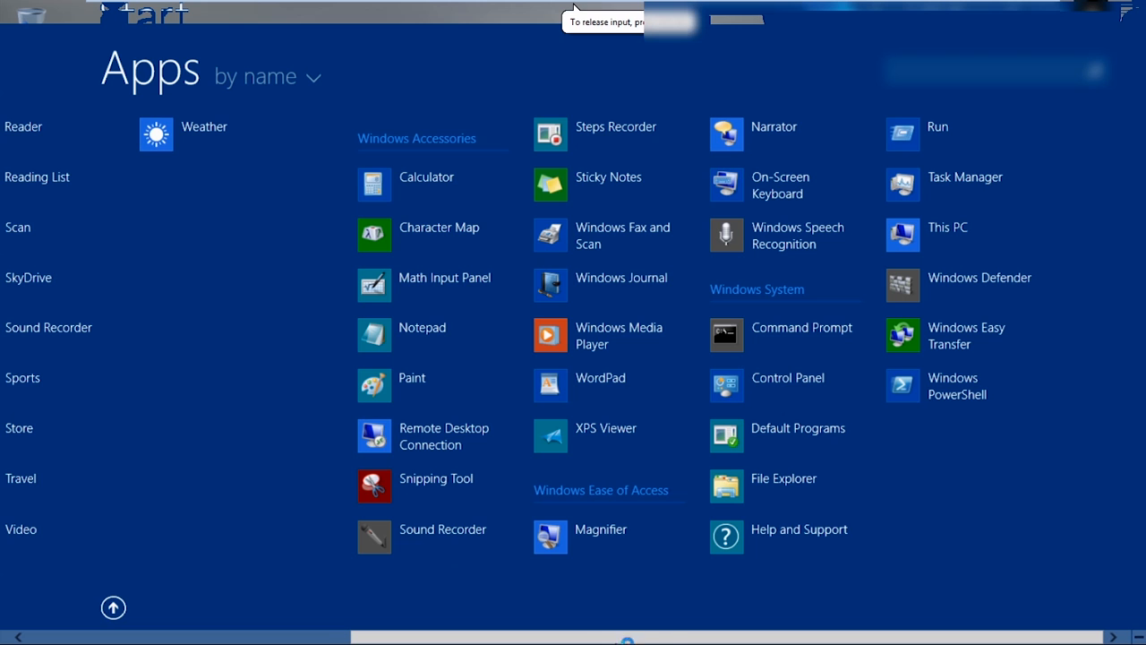
scroll("left", 3)
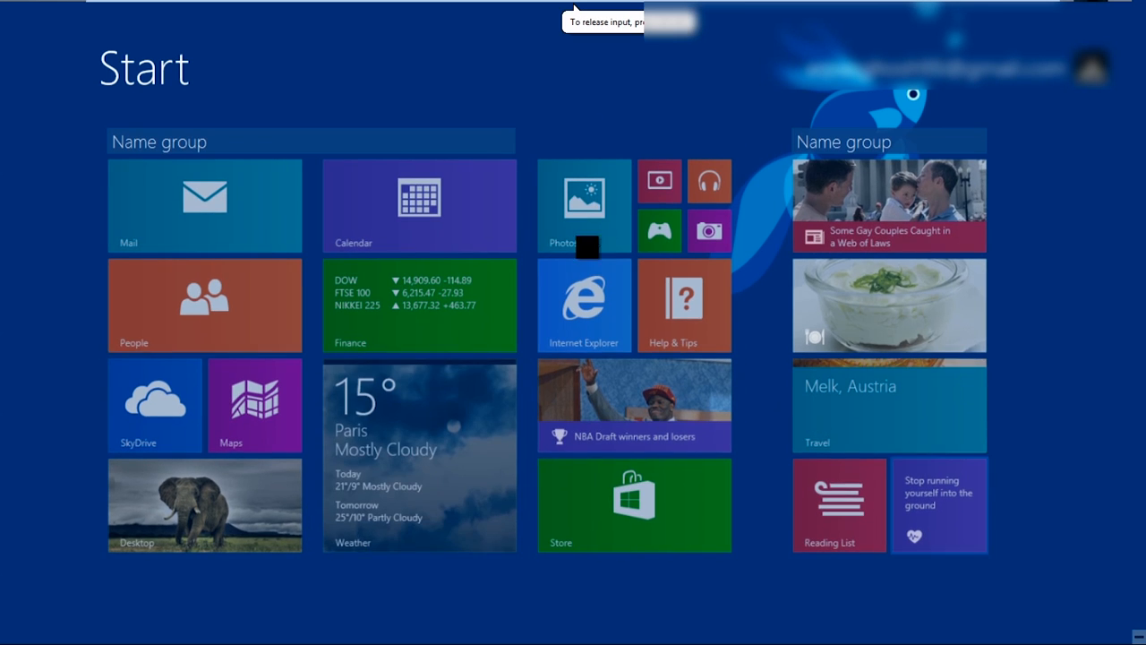
Name the first Start tile group 'Most Used'.
left_click(160, 141)
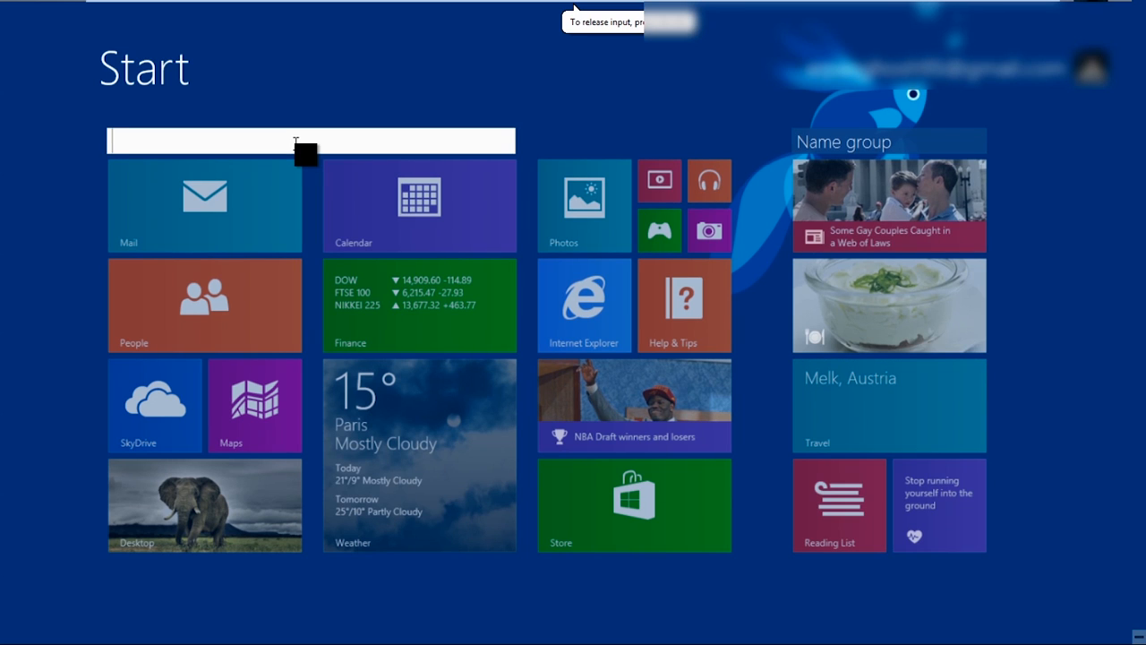
type("Most")
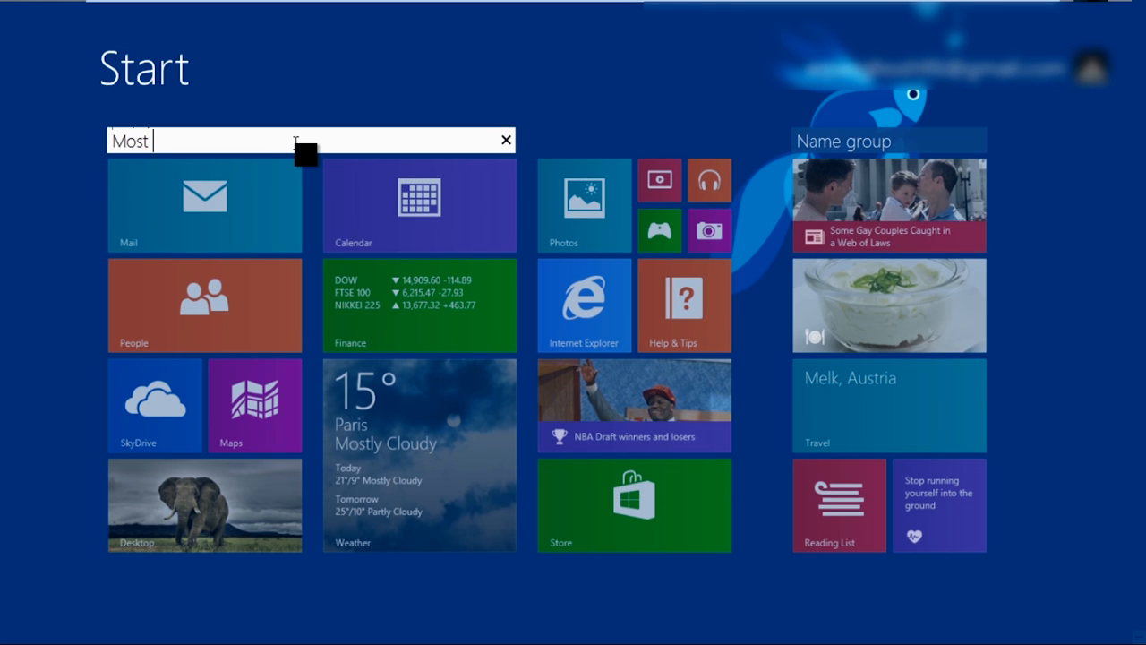
type("Used")
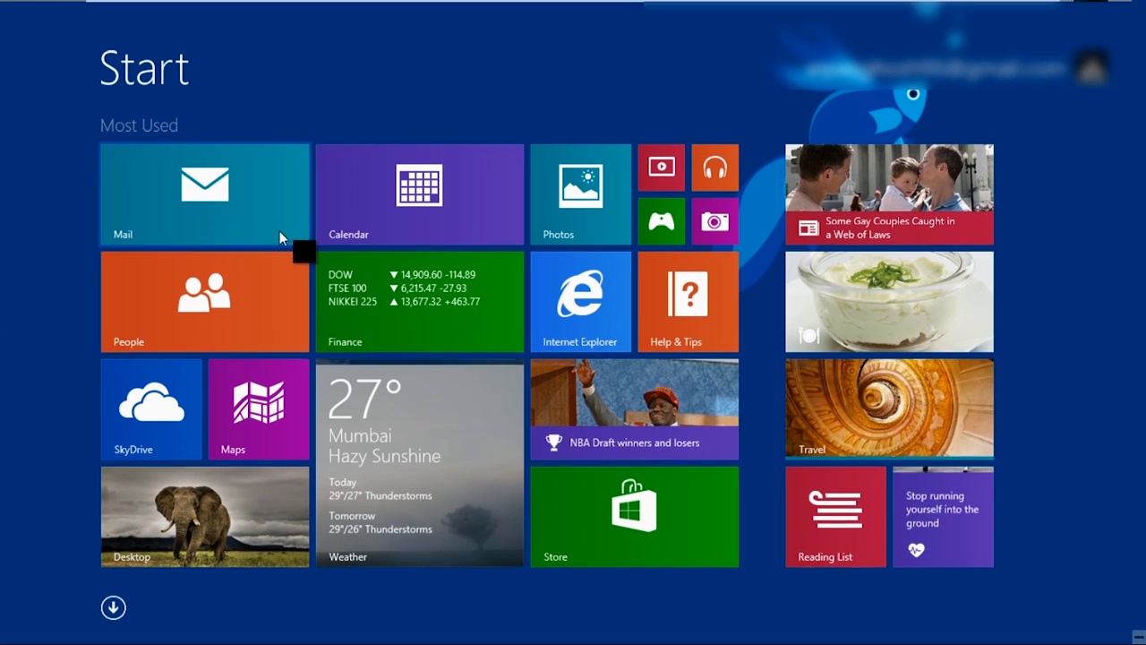
mouse_move(326, 268)
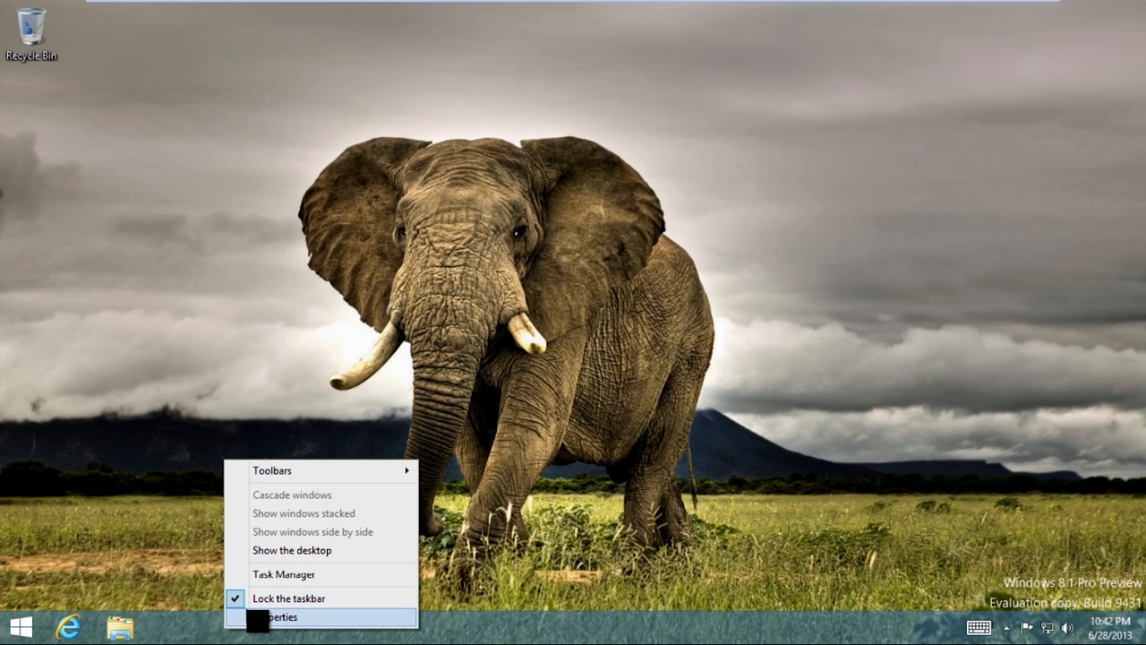
In Navigation properties, enable going to the desktop at sign-in and showing the desktop background on Start, leaving 'always show Start' off.
left_click(296, 612)
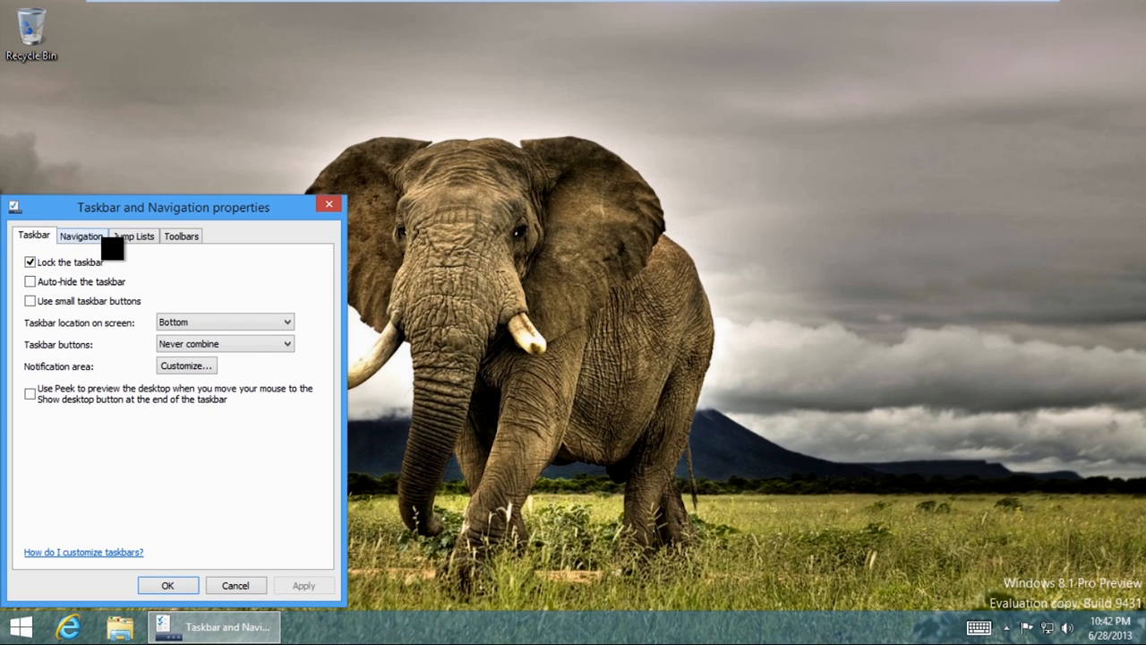
left_click(80, 237)
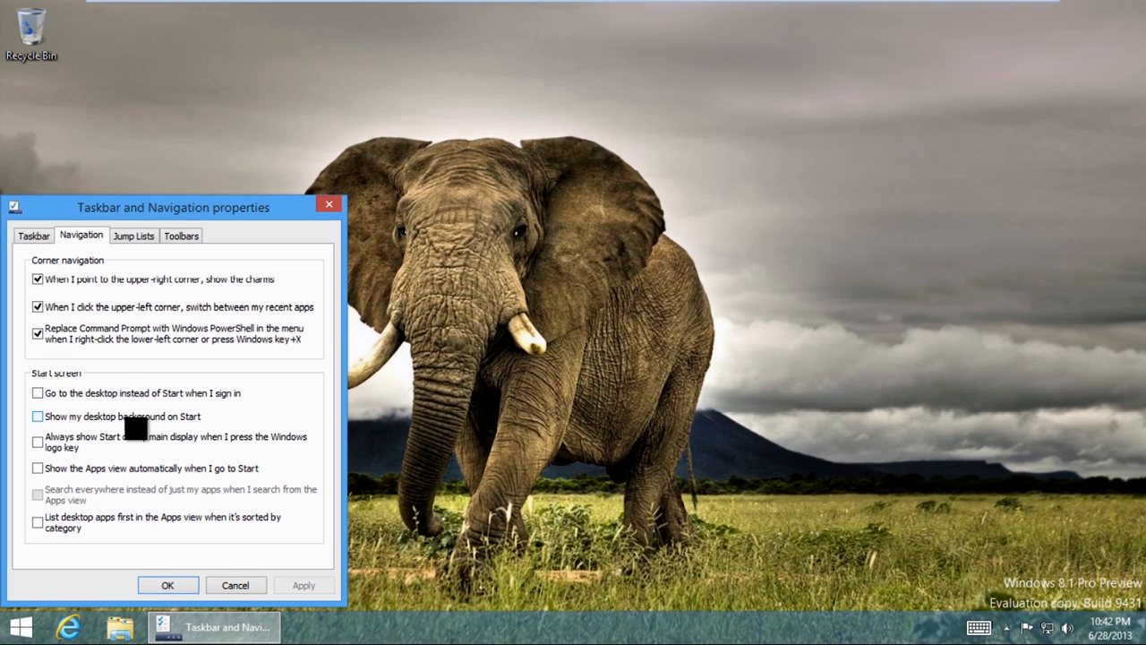
left_click(32, 392)
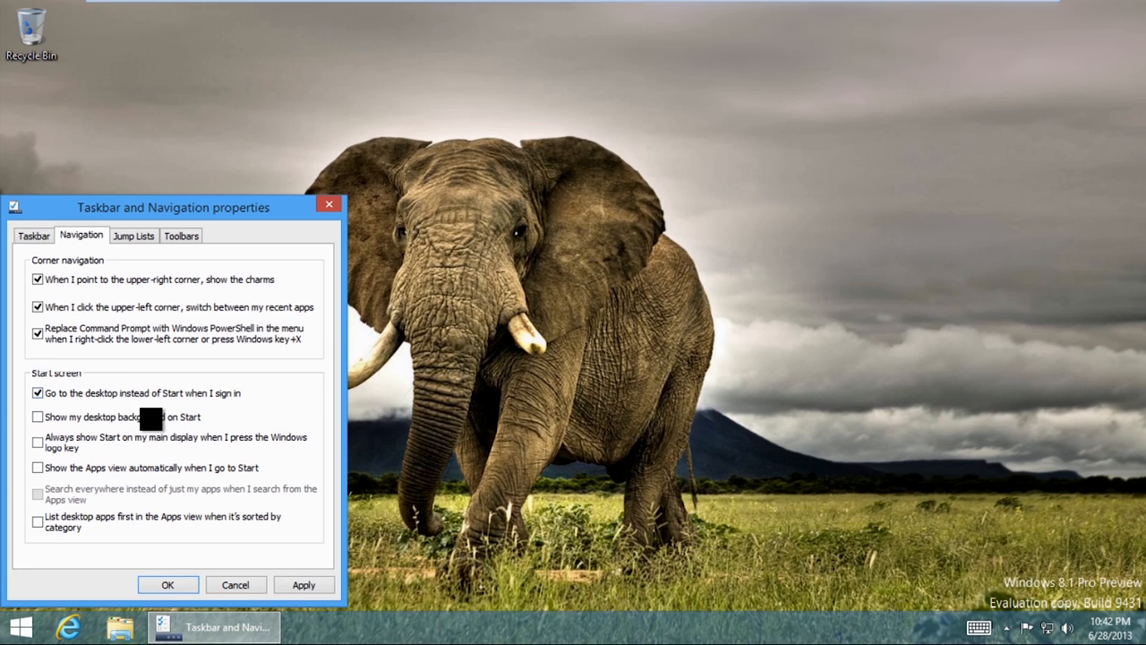
left_click(32, 415)
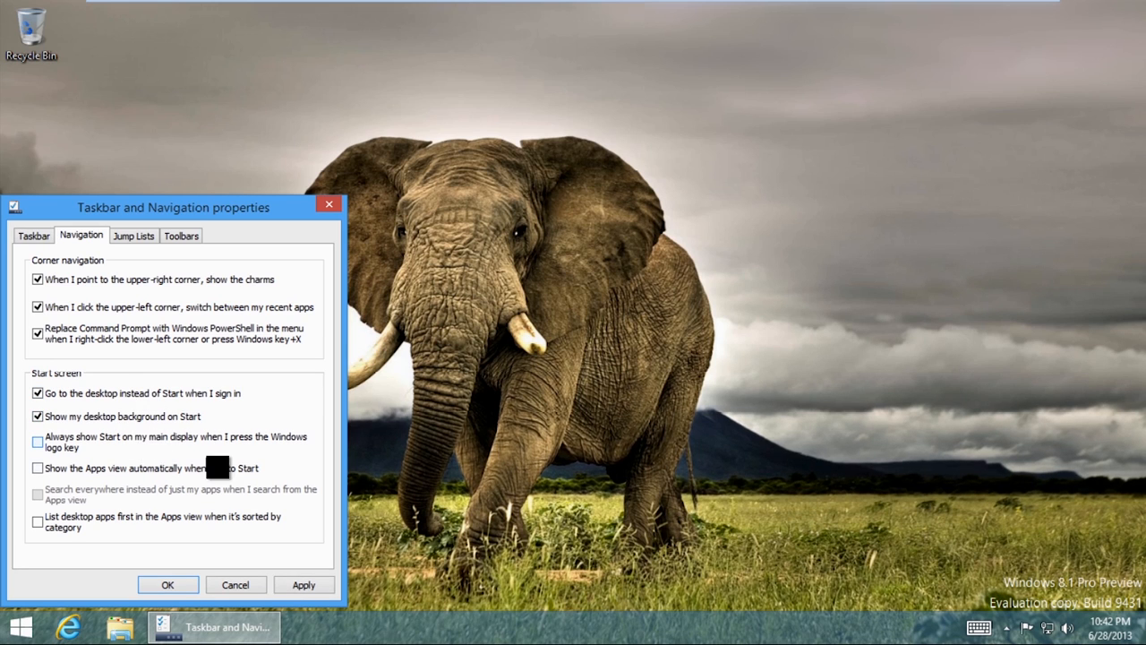
left_click(33, 440)
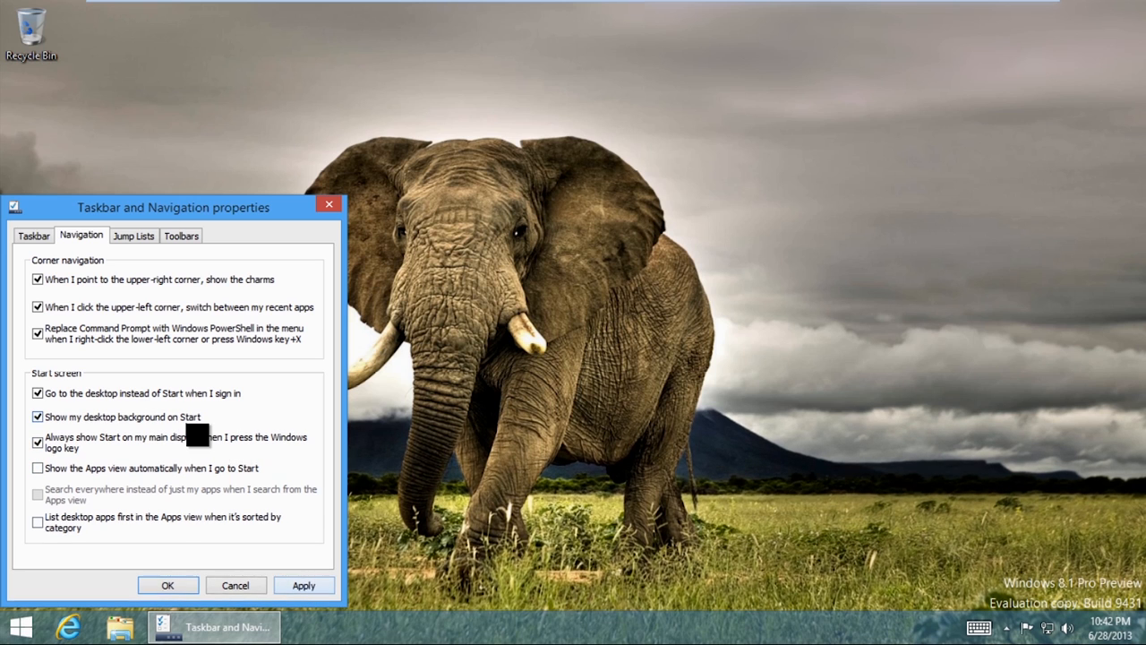
left_click(37, 441)
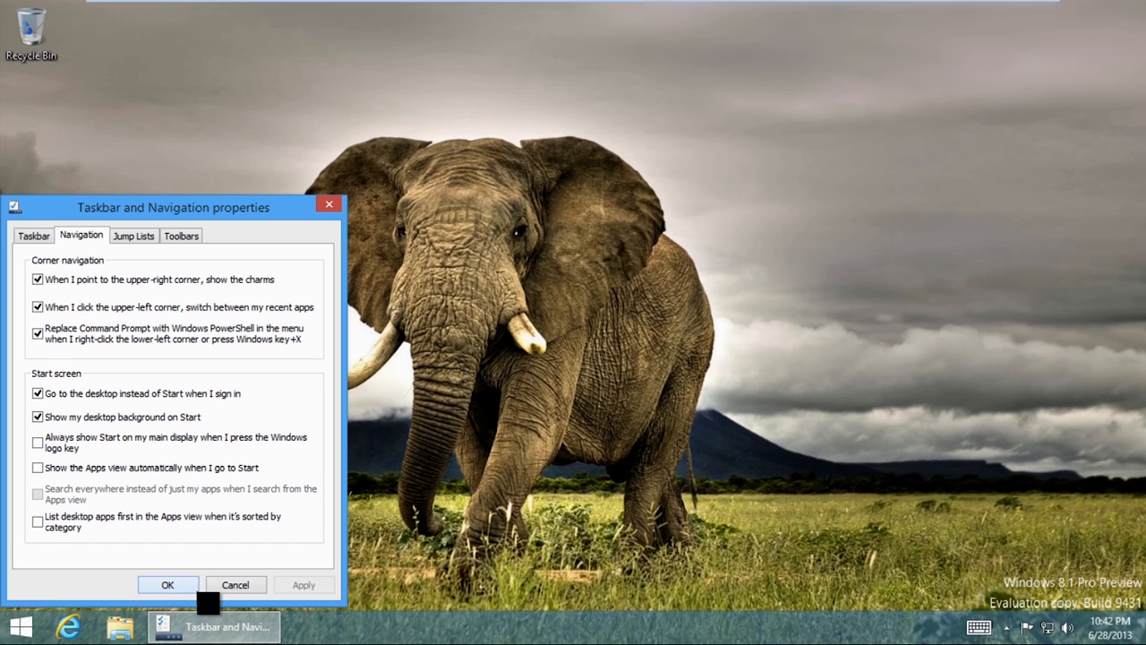
left_click(169, 584)
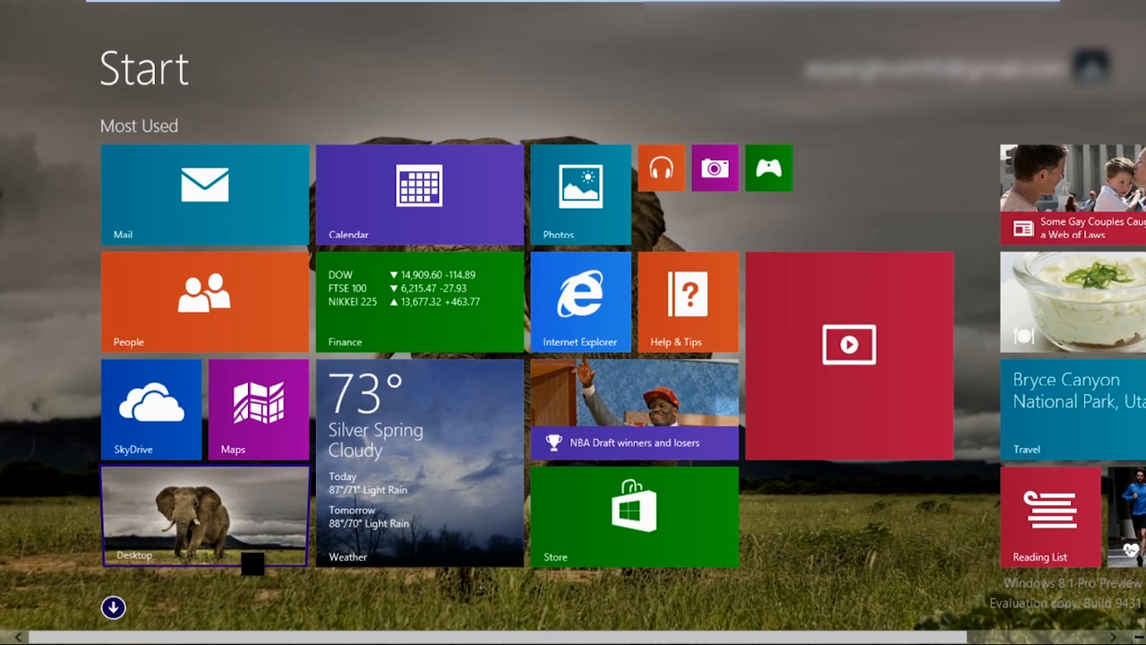
left_click(190, 523)
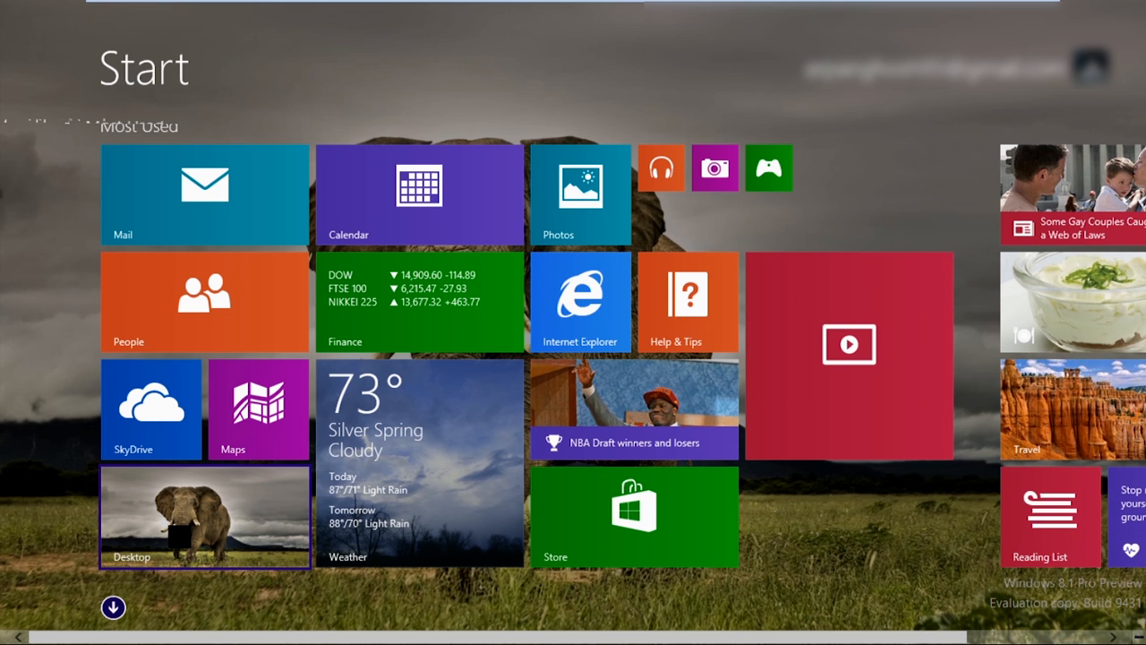
left_click(188, 530)
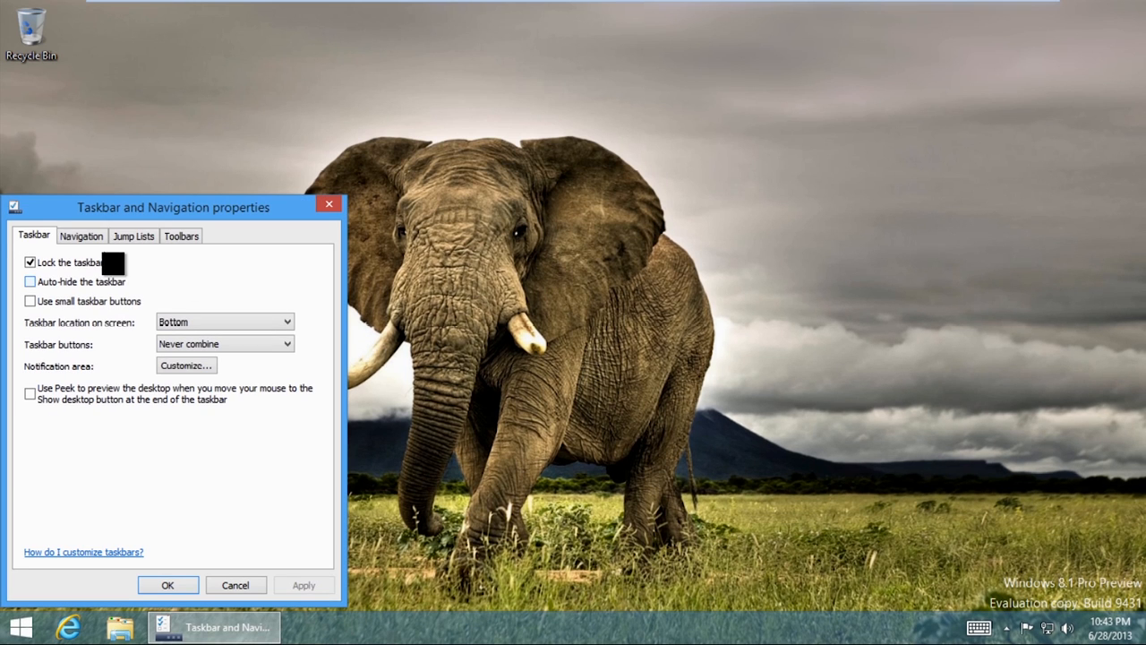
left_click(133, 236)
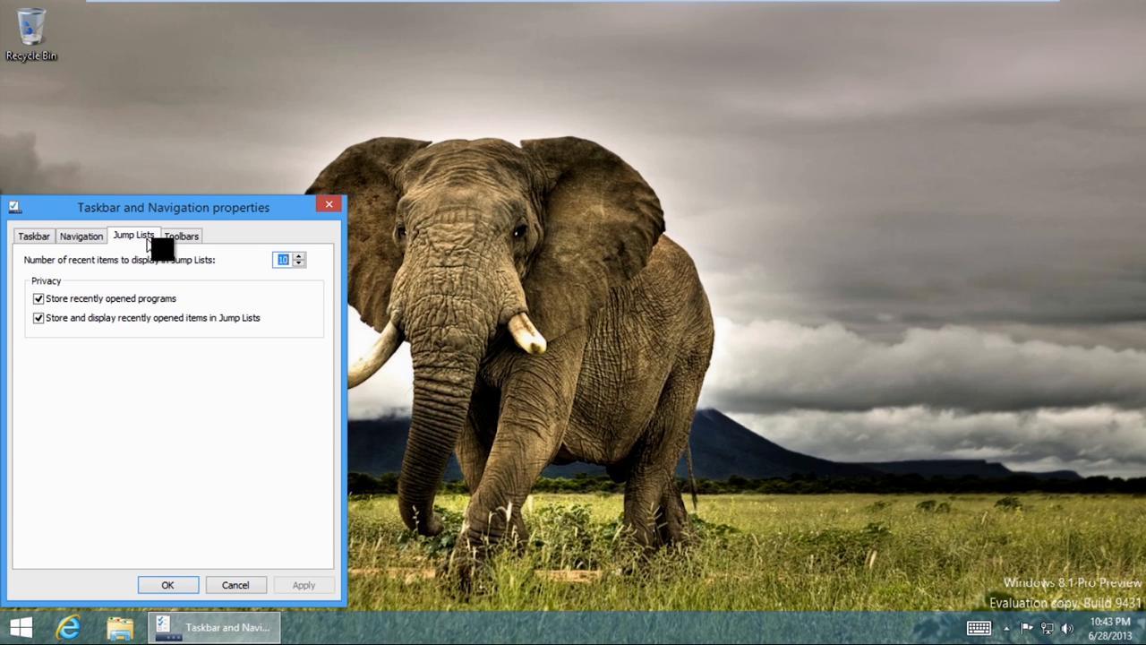
key("Win")
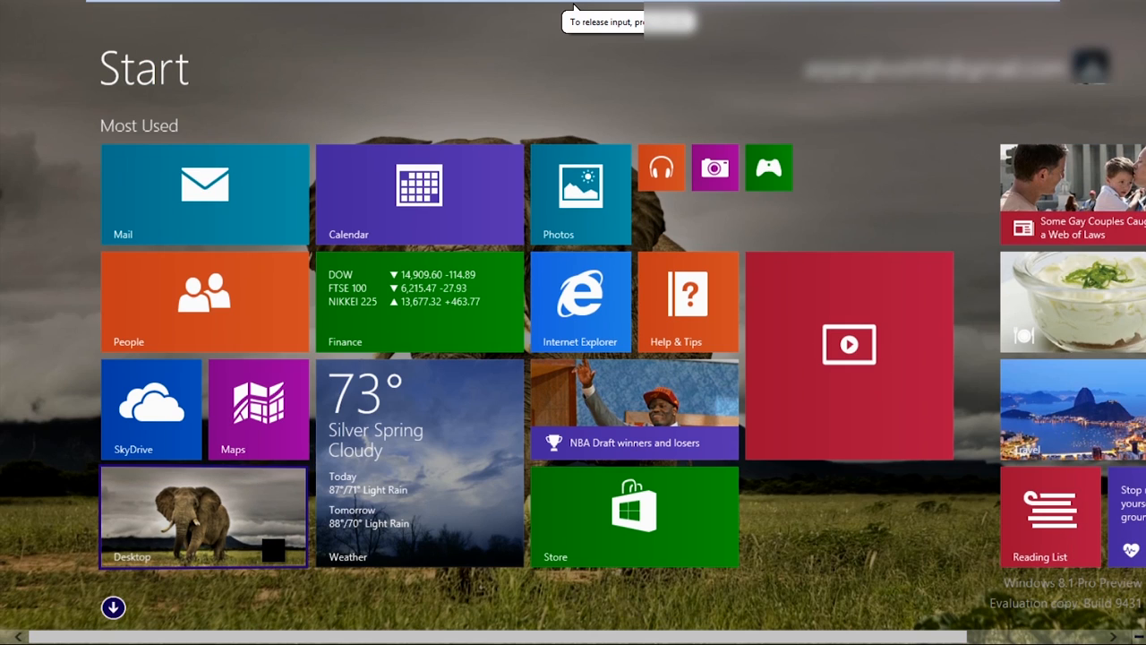
left_click(204, 515)
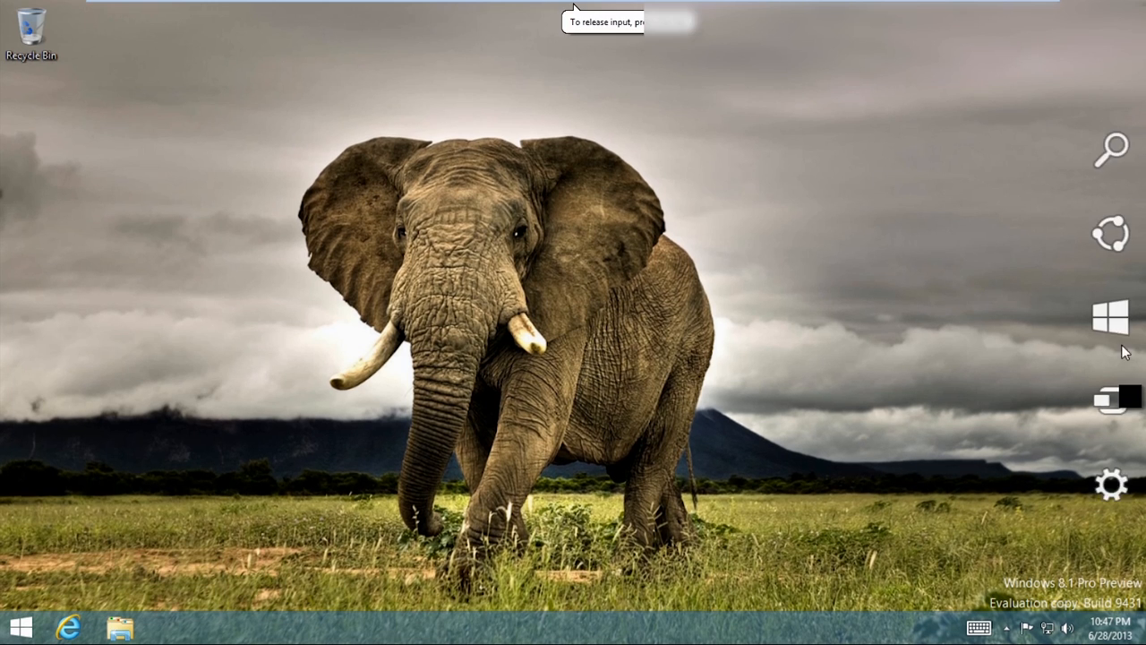
left_click(1112, 484)
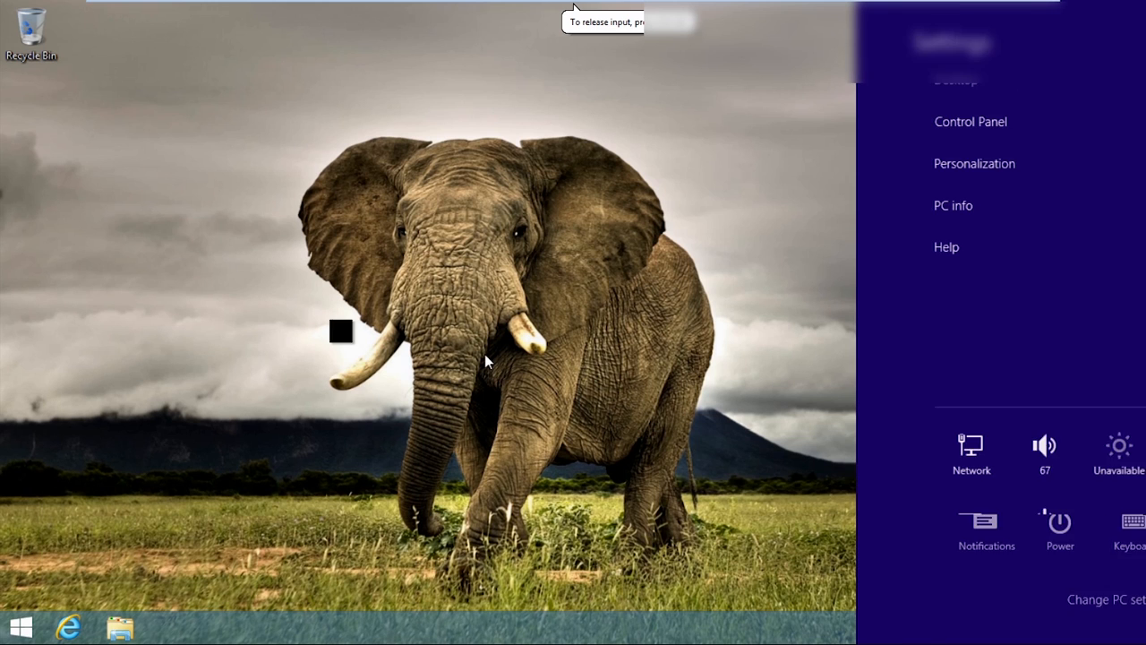
left_click(485, 361)
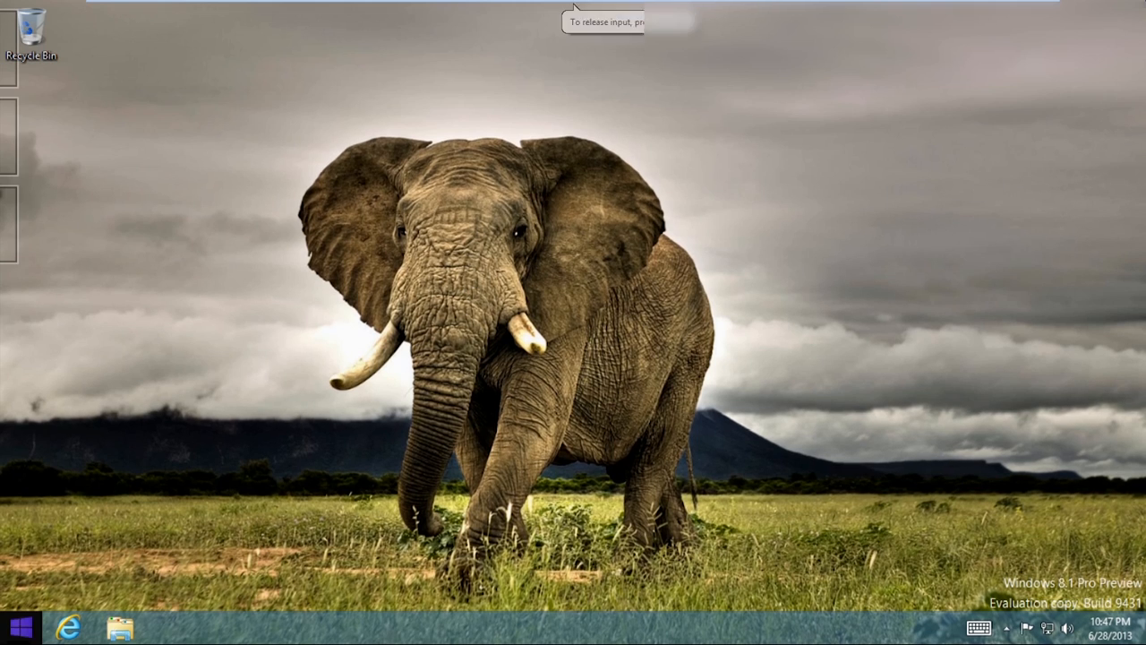
left_click(19, 624)
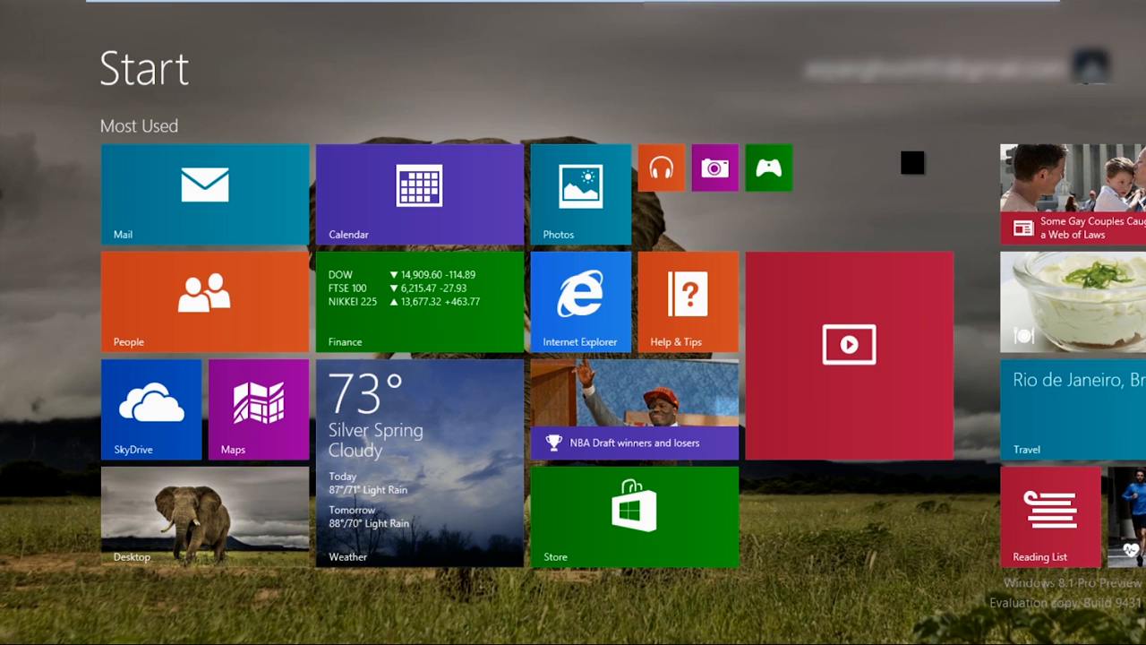
Search from the Start screen, entering text and correcting it to look for 'doc'.
type("amps")
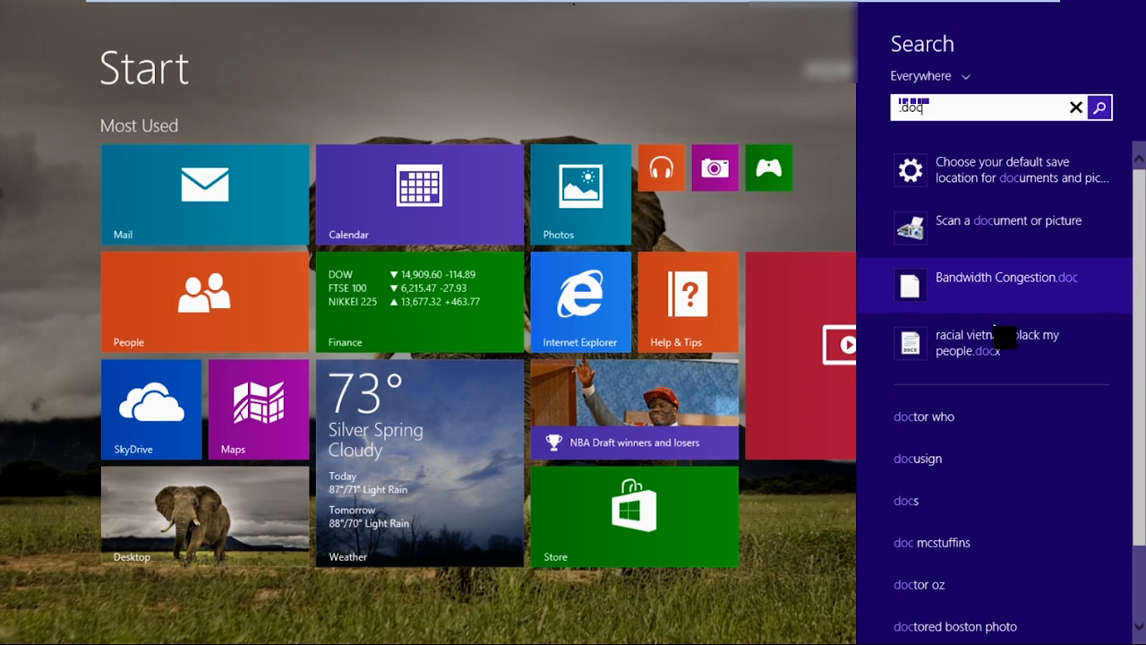
mouse_move(987, 222)
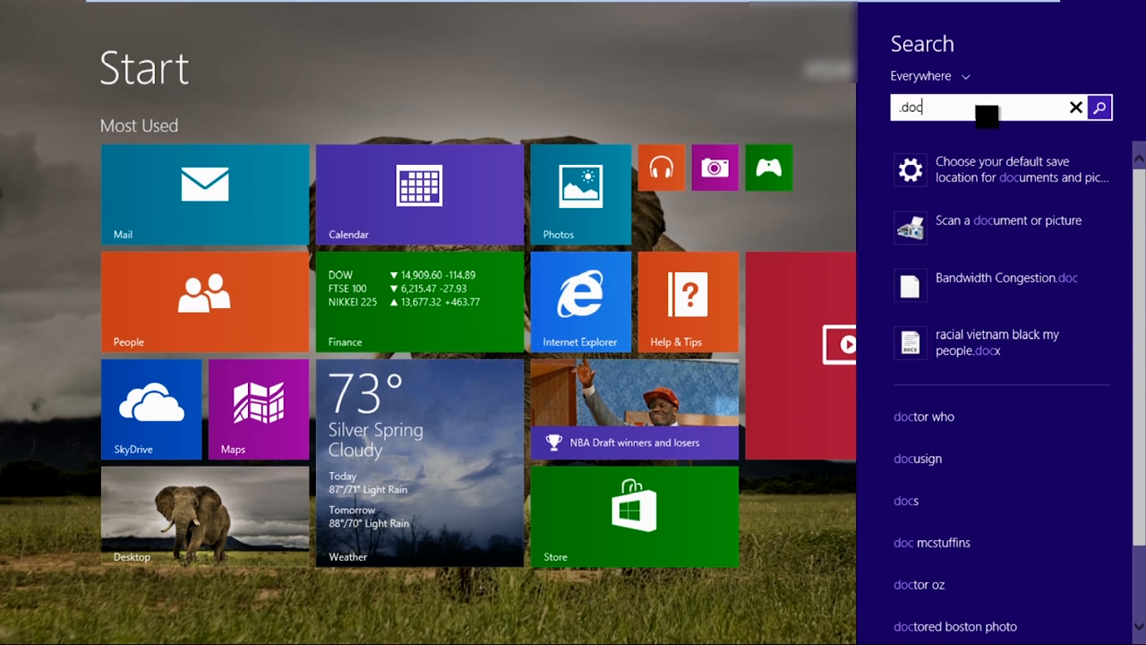
key("BackSpace")
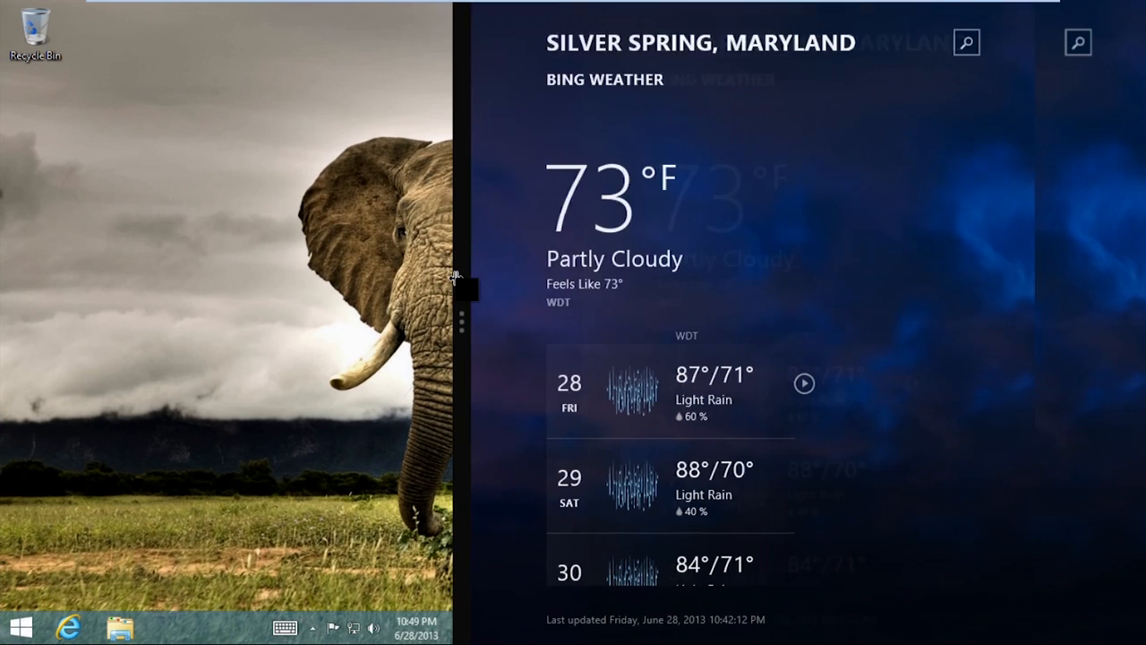
Resize the snapped Bing results for 'boot to desktop' beside the desktop and return to the full desktop.
left_click_drag(463, 278, 716, 277)
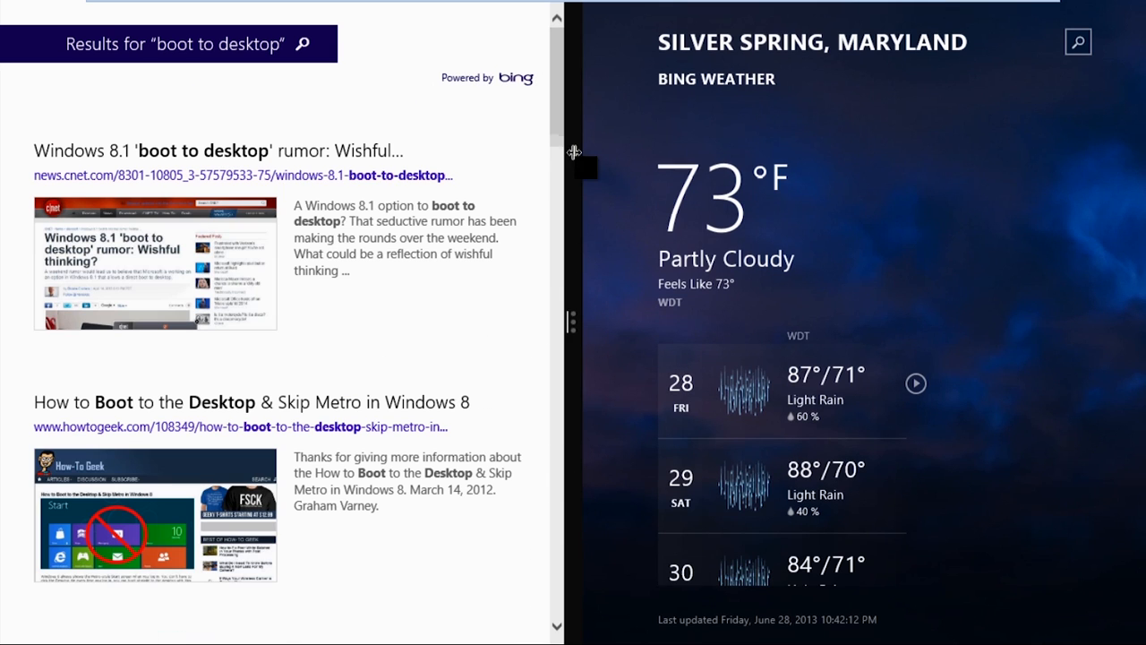
mouse_move(570, 322)
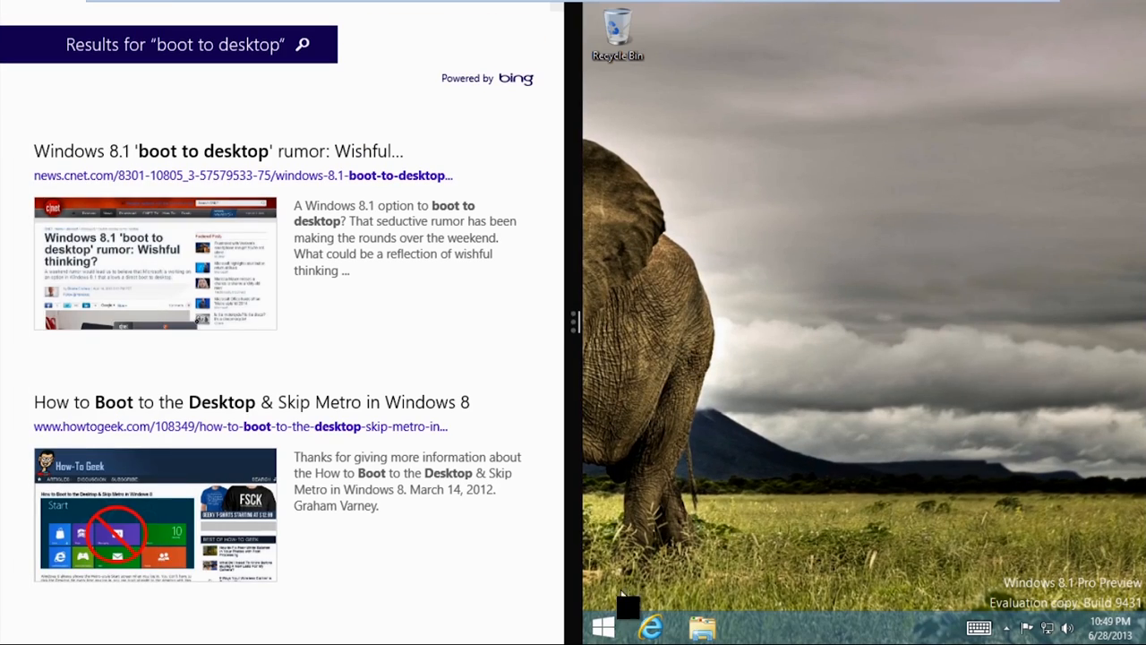
left_click(617, 627)
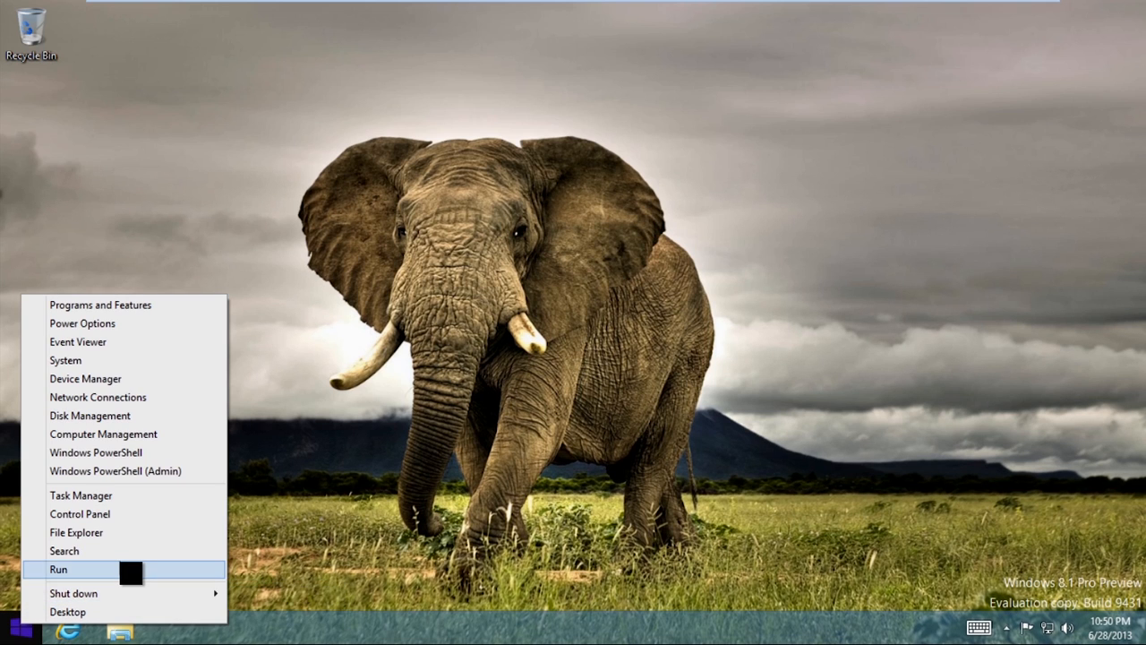
mouse_move(75, 532)
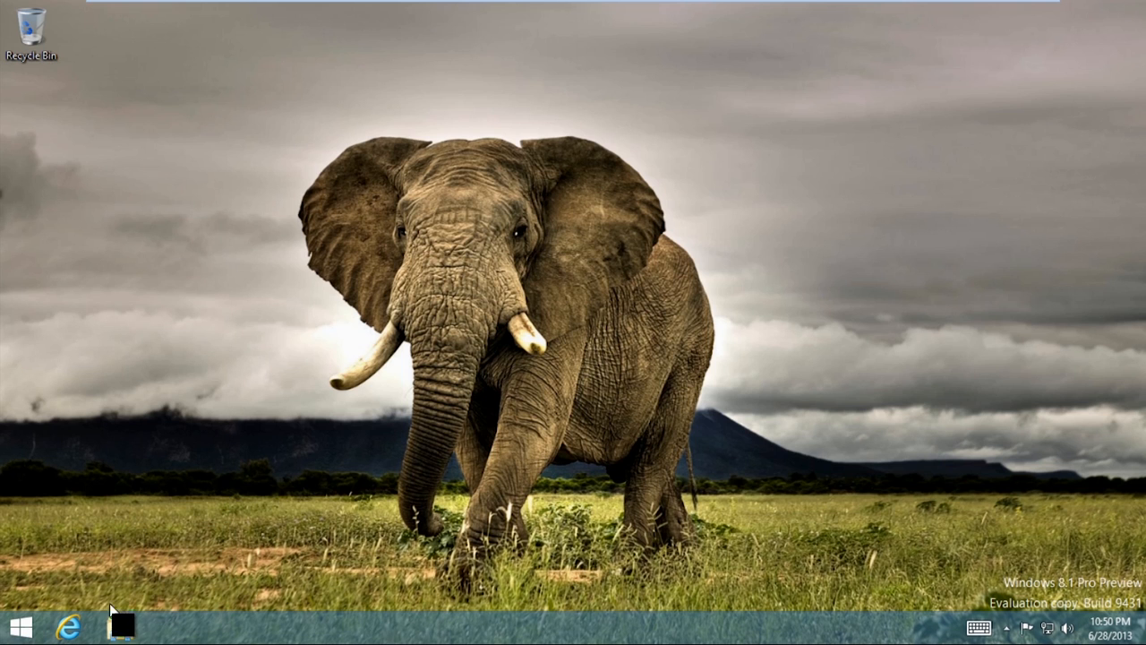
Open and close File Explorer, then view the taskbar's Navigation settings.
left_click(118, 626)
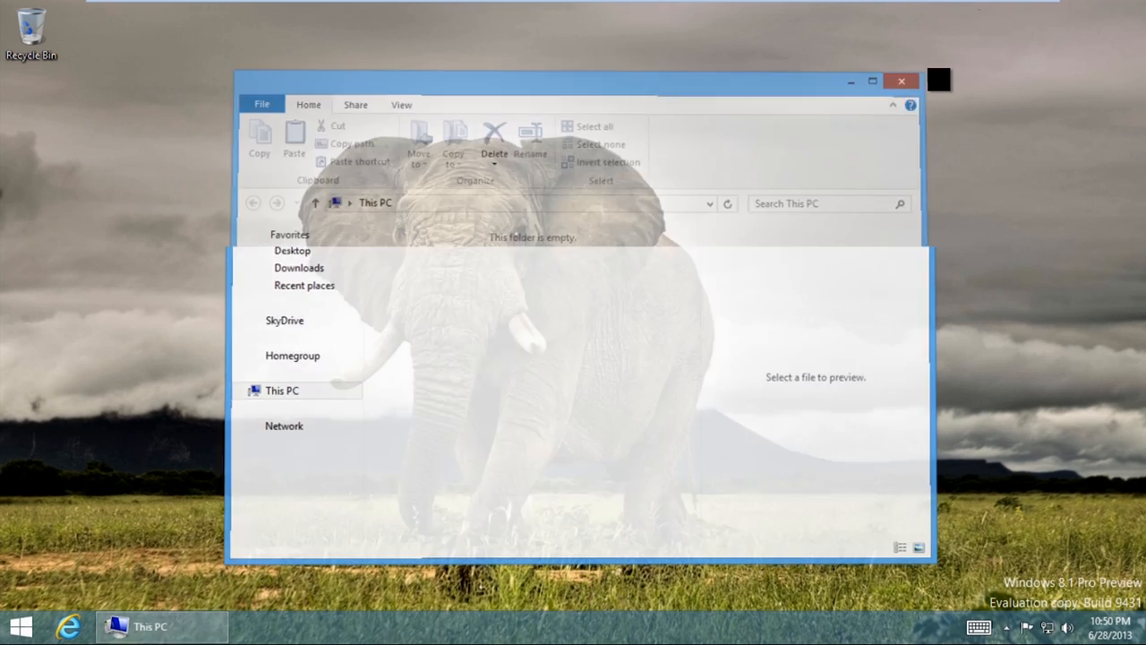
left_click(901, 80)
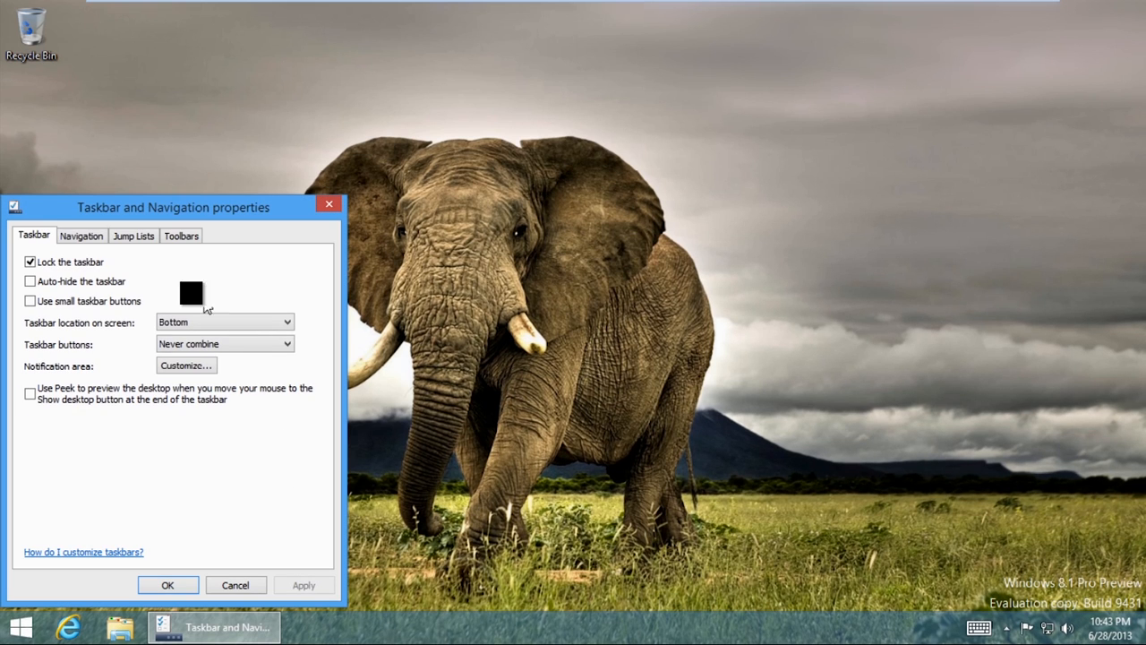
left_click(81, 237)
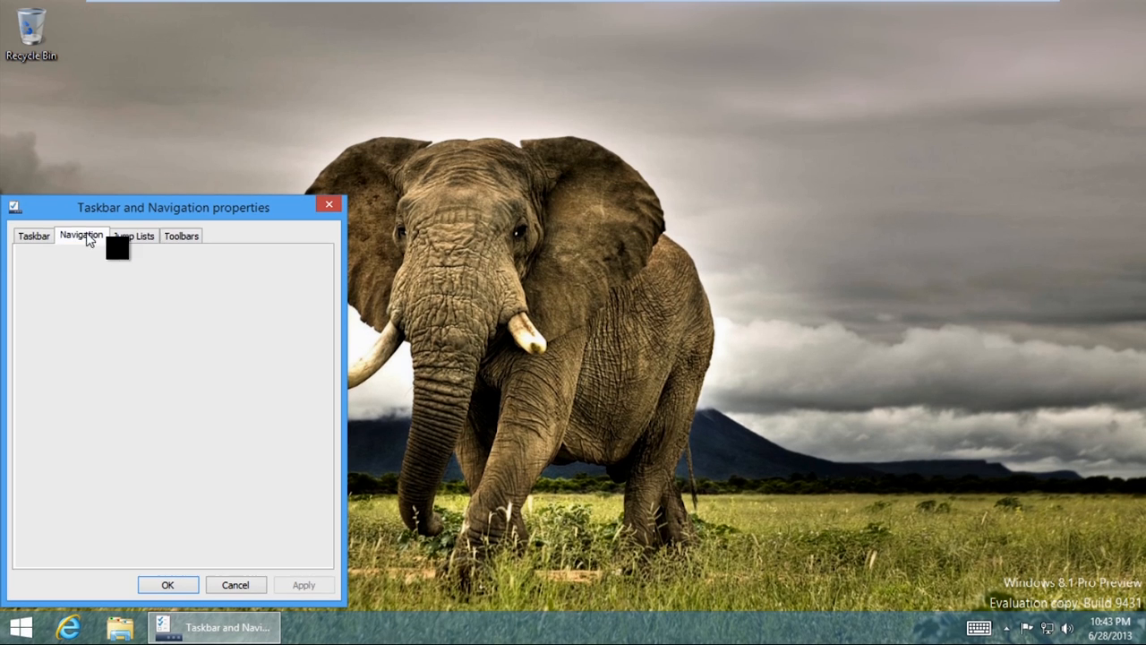
left_click(134, 237)
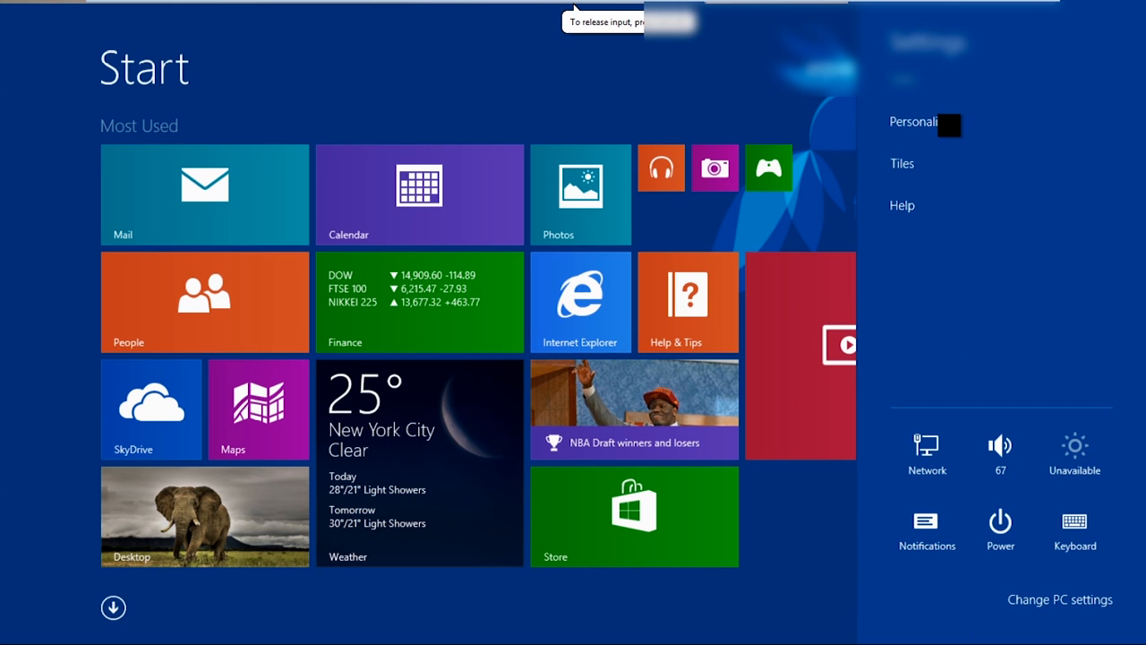
In Personalize, try an orange scheme then choose a deep purple colour scheme for Start.
left_click(926, 122)
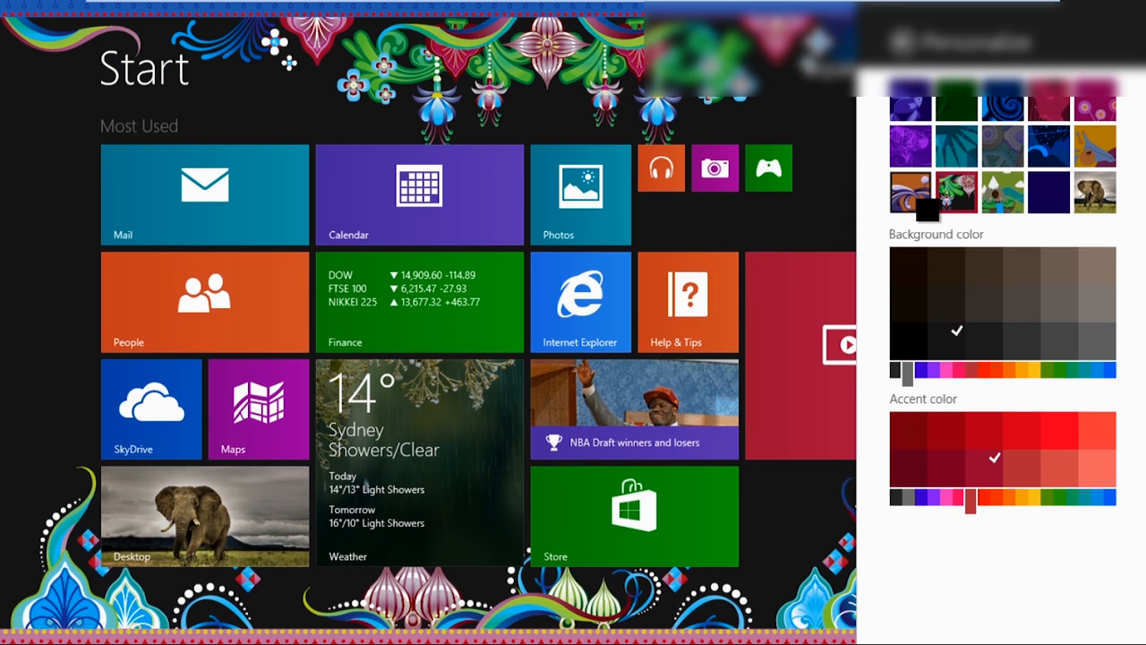
left_click(1031, 290)
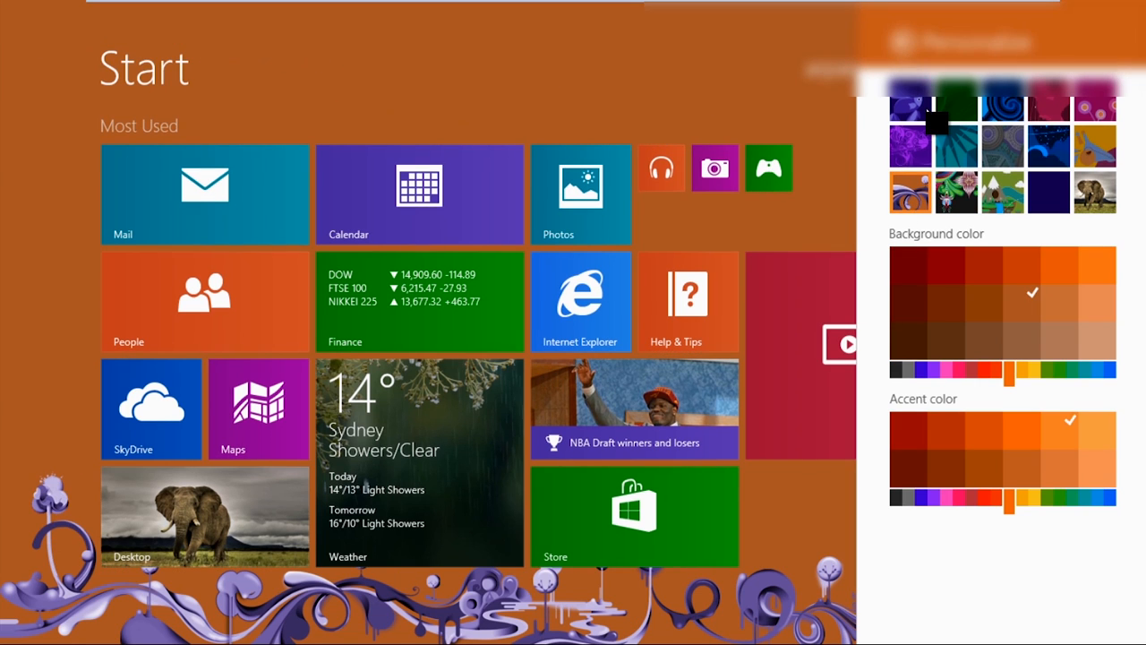
left_click(956, 292)
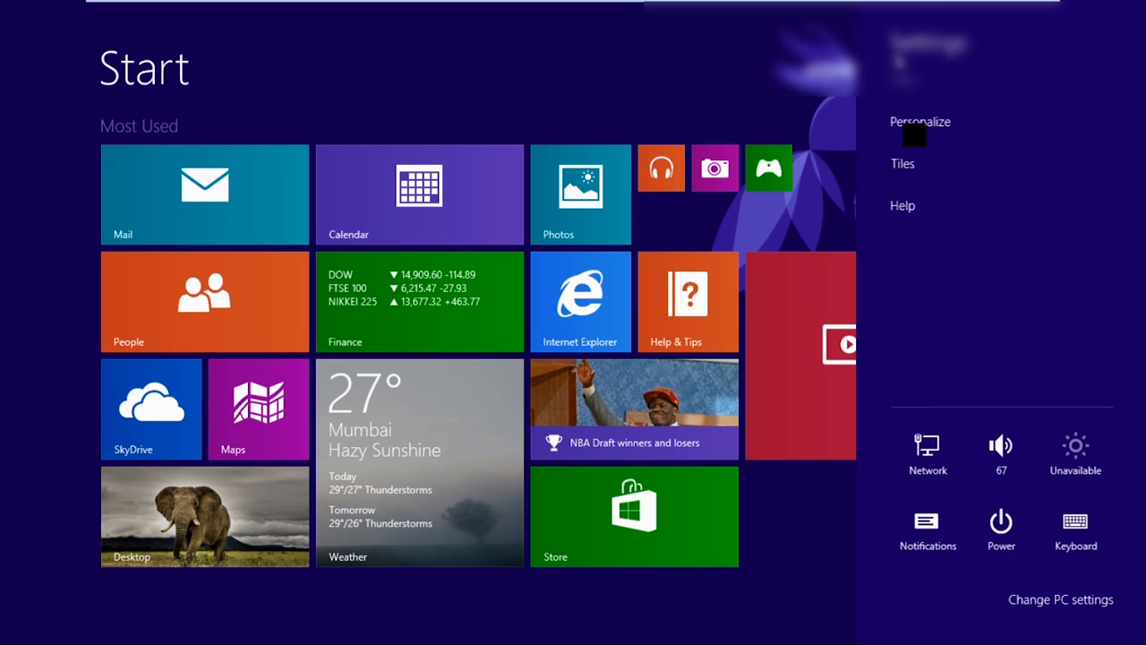
In Tiles, switch on showing administrative tools, then go to Change PC settings.
left_click(902, 163)
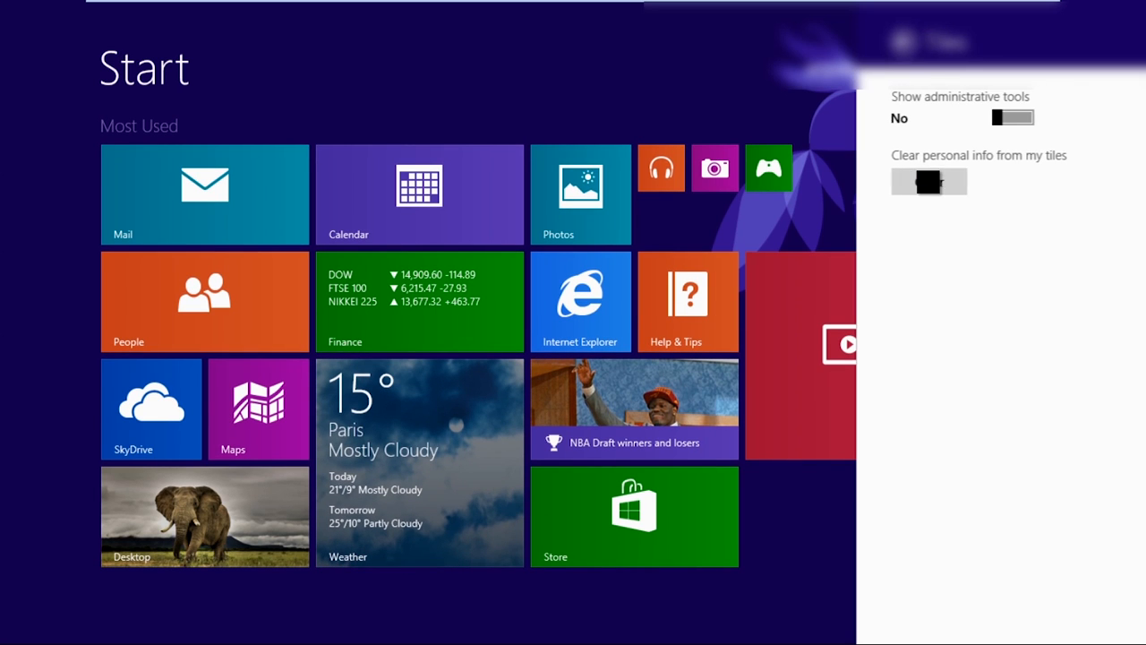
left_click(1012, 118)
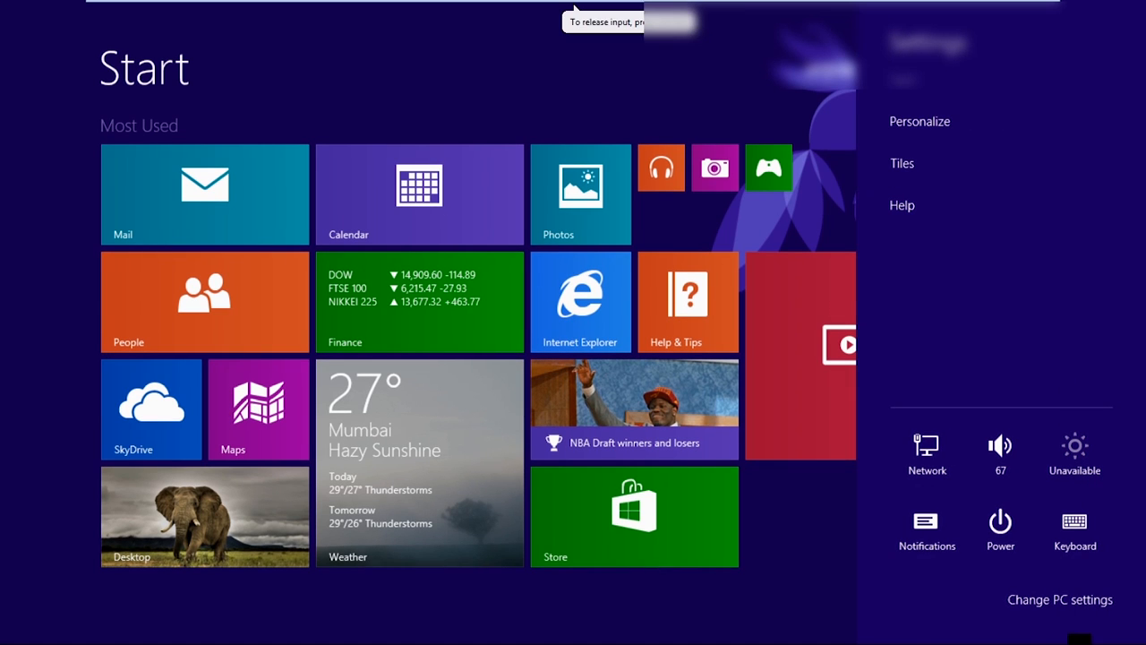
left_click(1050, 598)
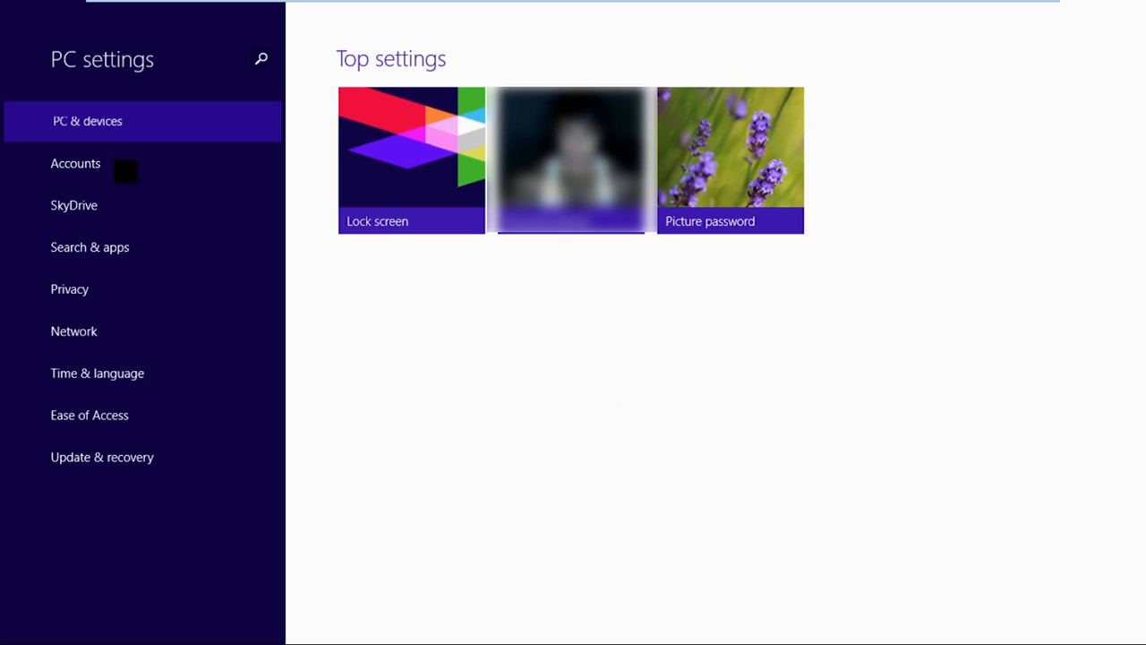
Browse the PC & devices pages: lock screen settings and the list of connected devices.
left_click(85, 121)
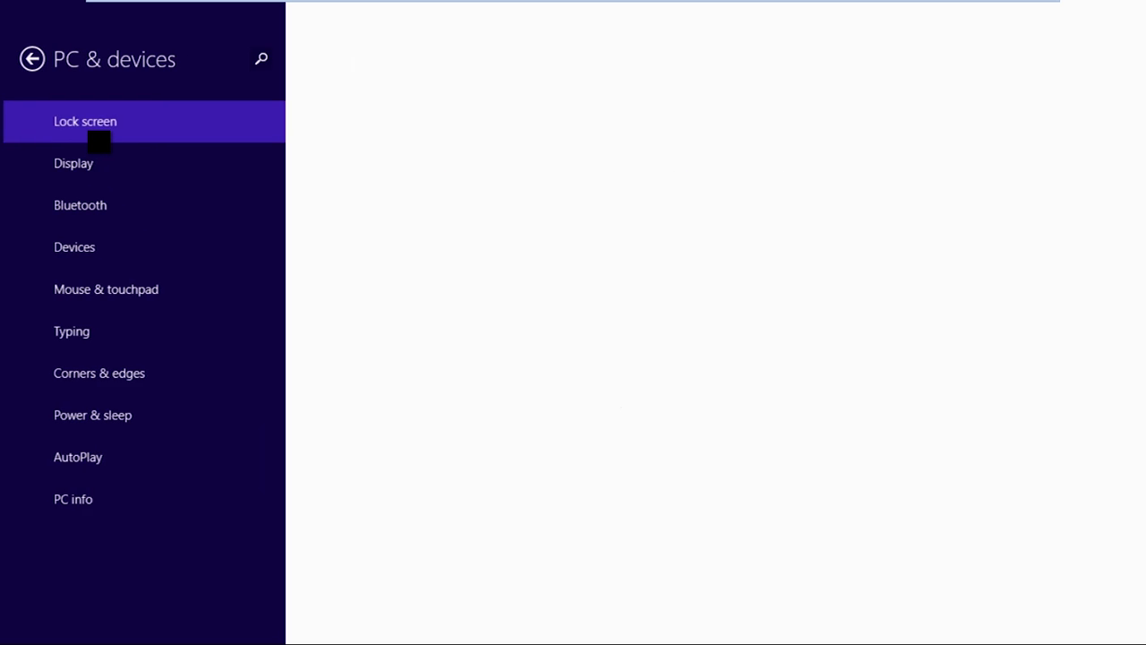
left_click(80, 122)
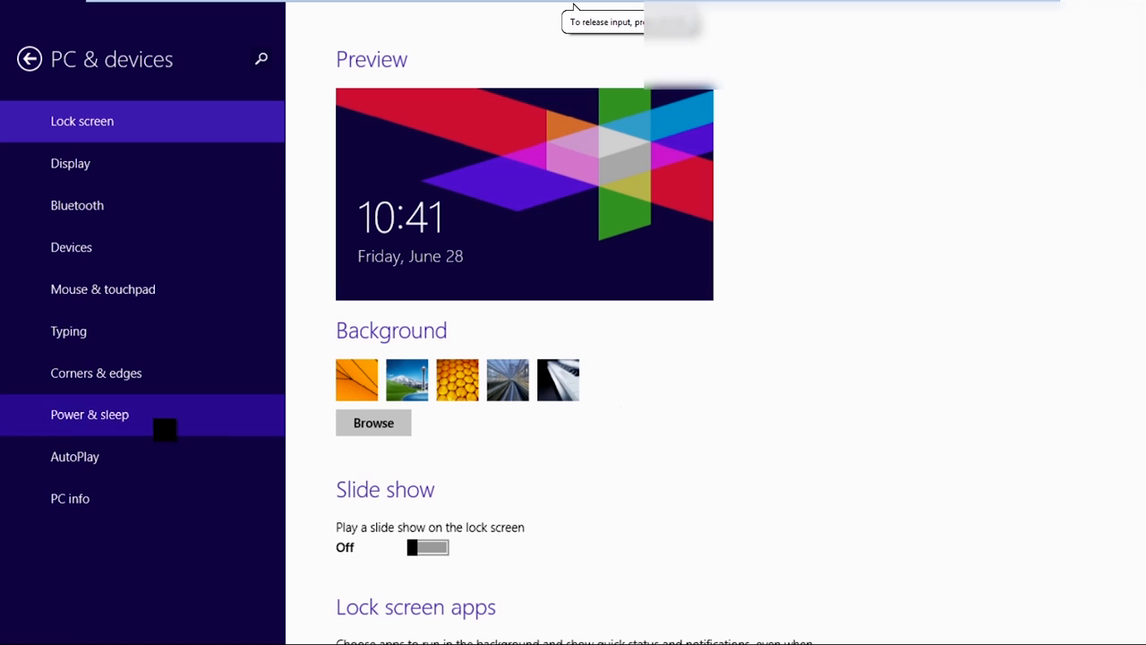
left_click(89, 415)
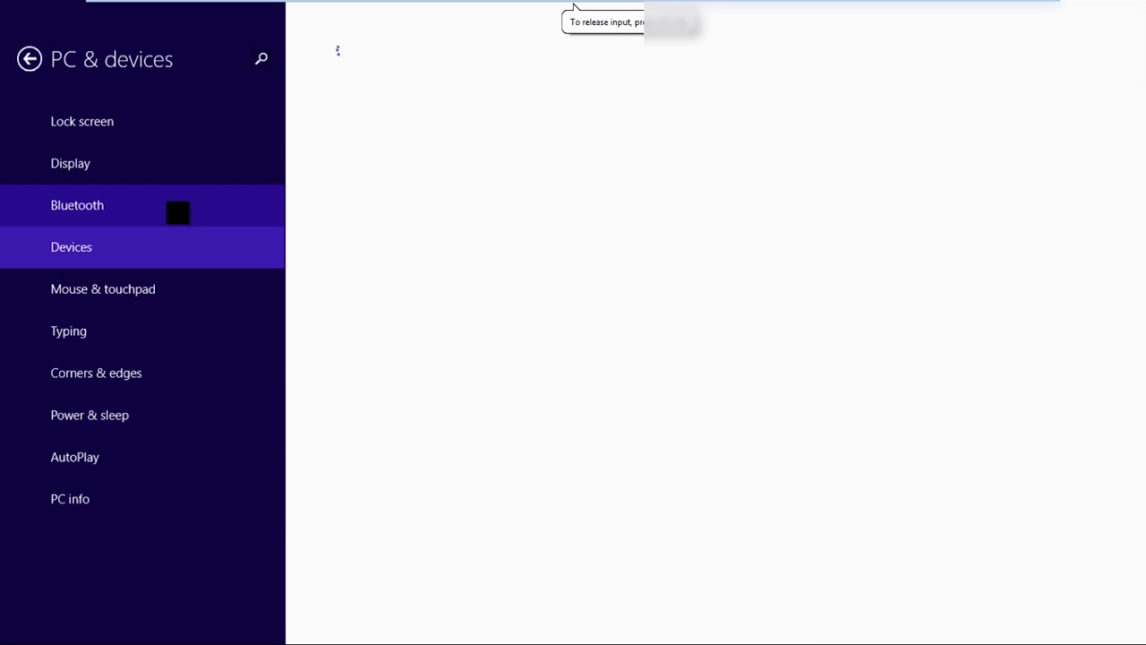
left_click(71, 247)
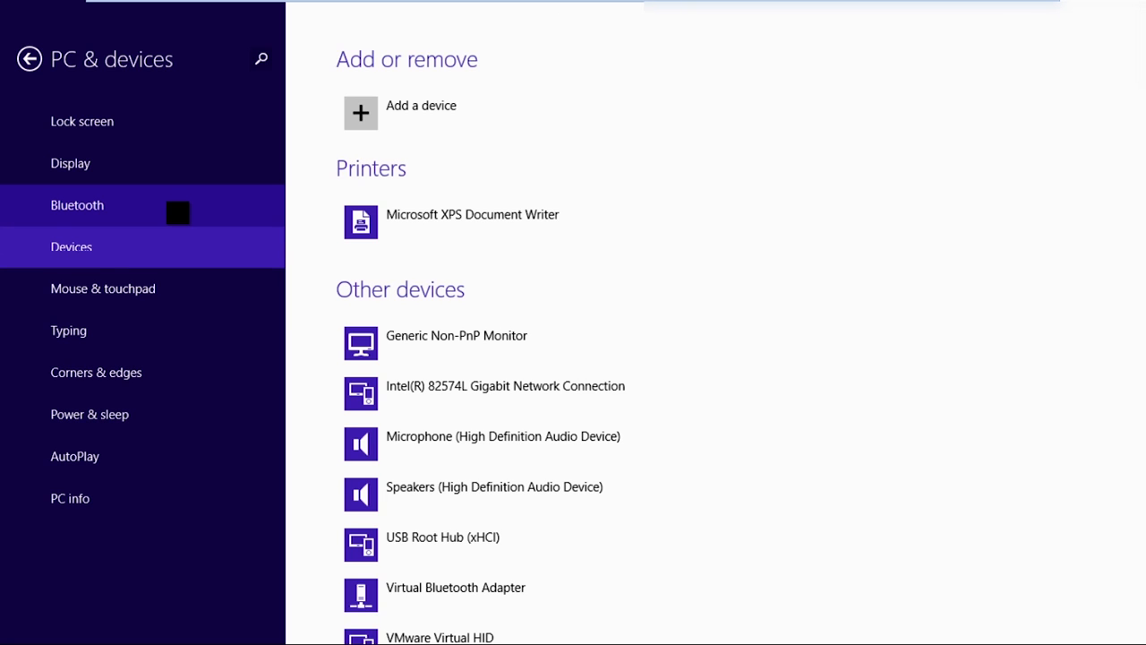
Review the display and power & sleep settings, then return to the desktop.
left_click(70, 163)
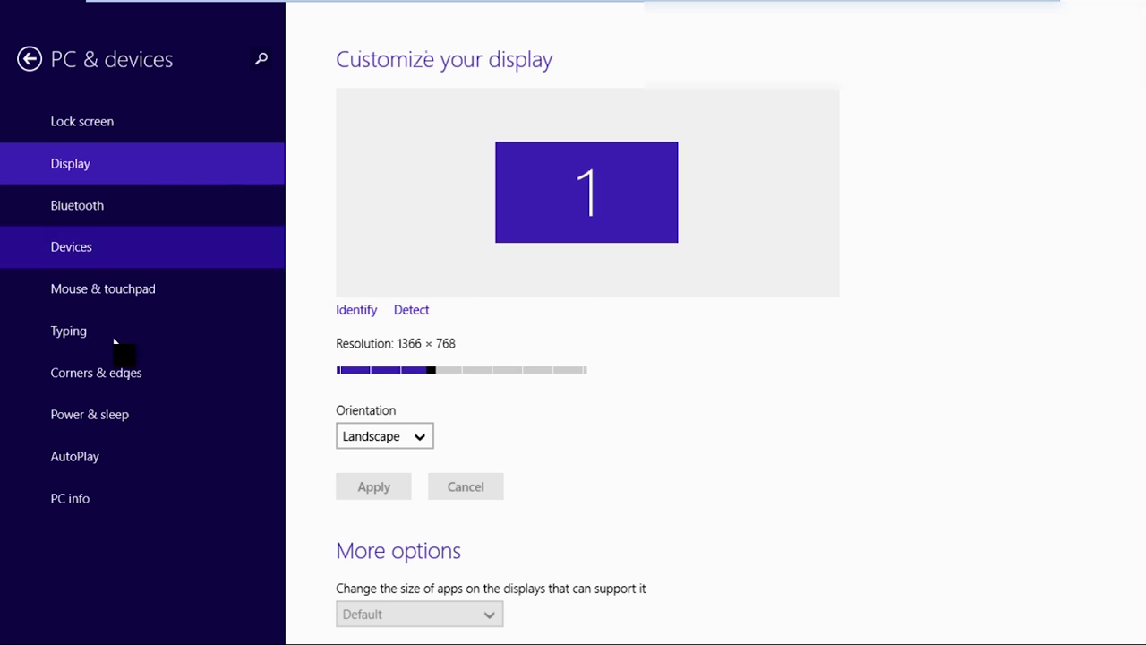
left_click(90, 414)
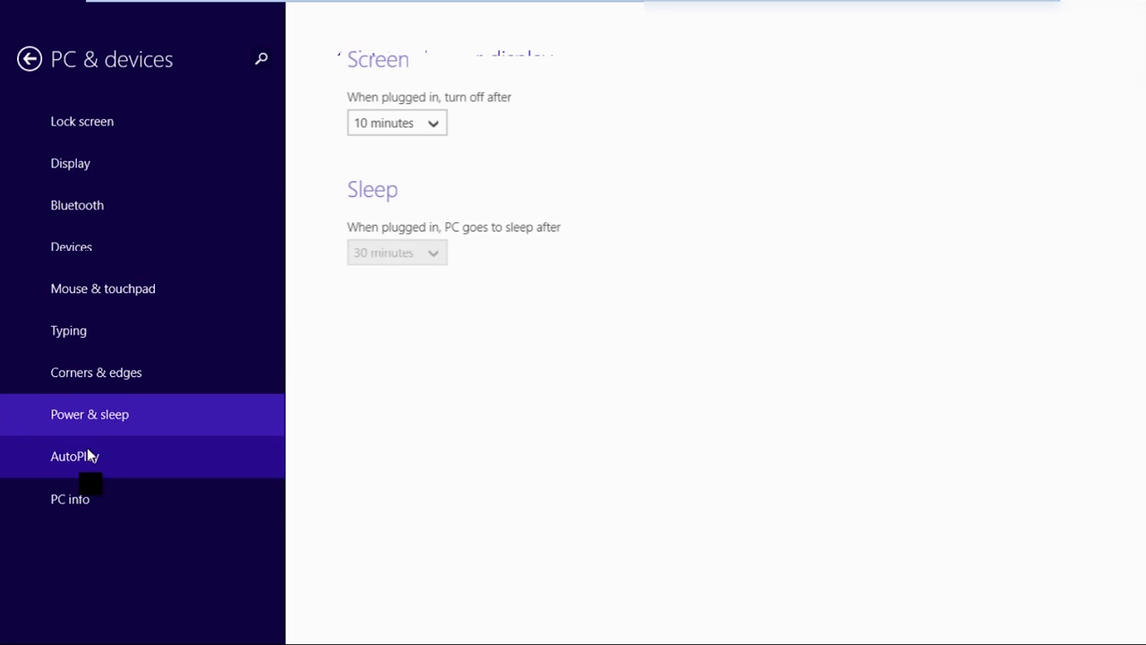
left_click(68, 498)
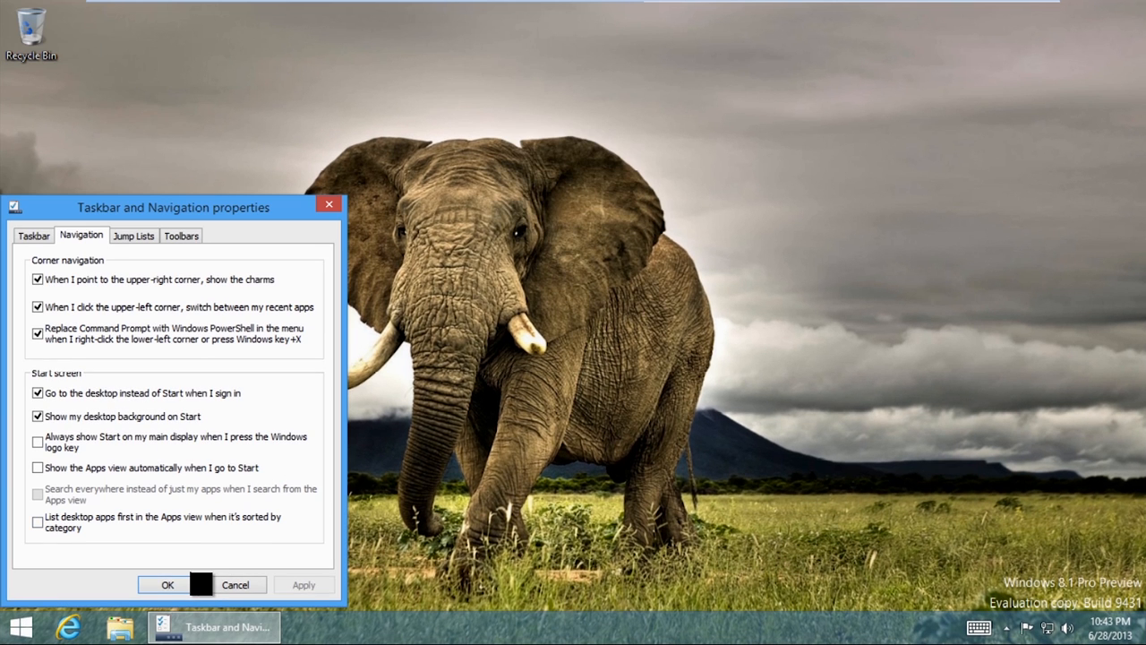
Apply 'Go to the desktop instead of Start' and 'Show my desktop background on Start' with OK.
left_click(169, 584)
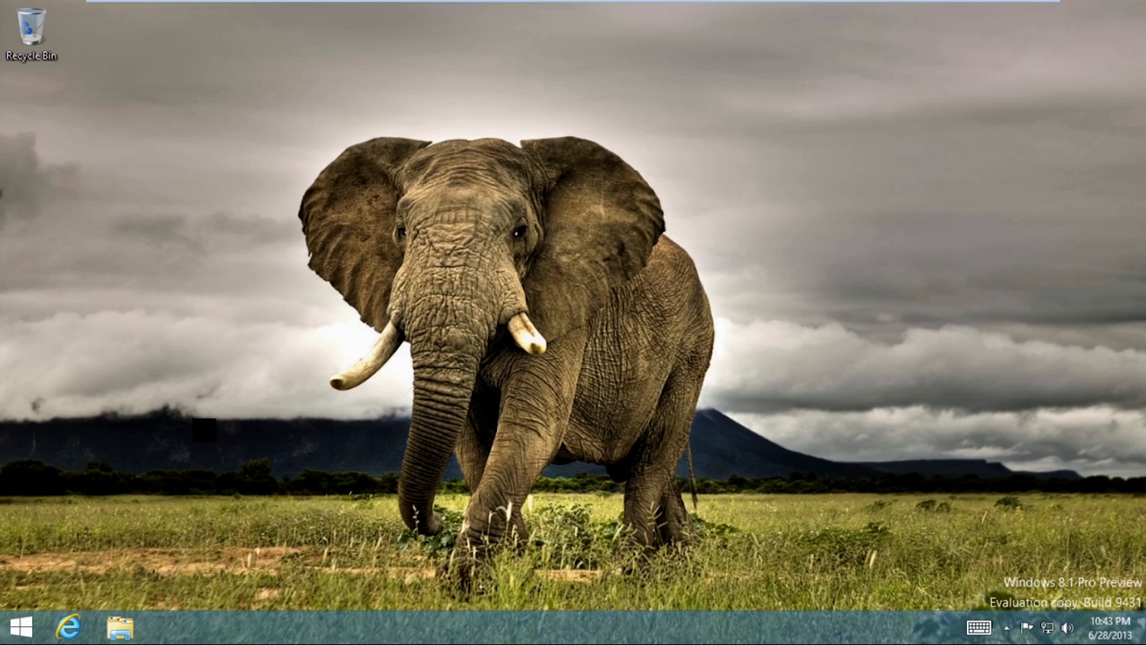
left_click(21, 623)
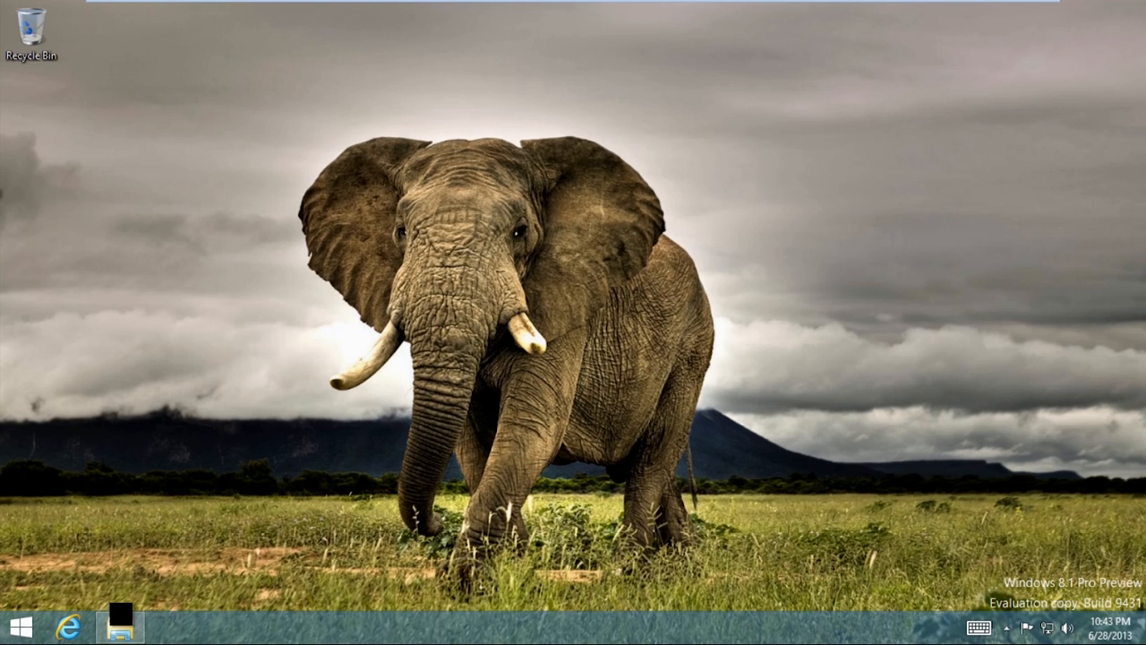
Briefly check File Explorer, then bring up Start to verify the elephant wallpaper shows behind it.
left_click(120, 630)
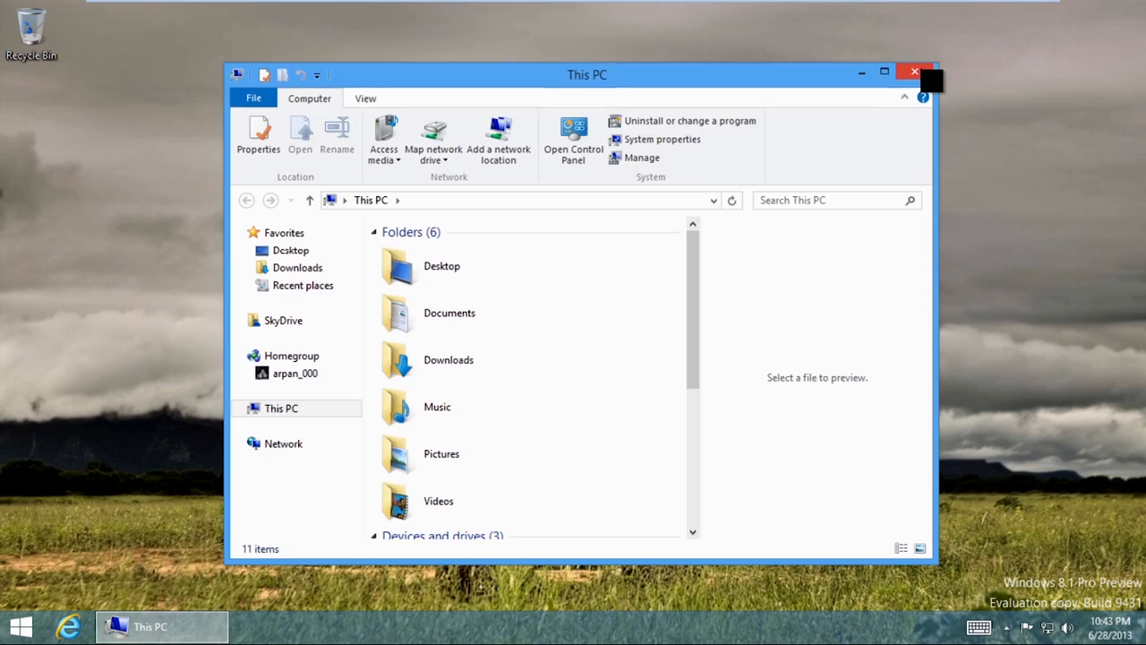
left_click(924, 80)
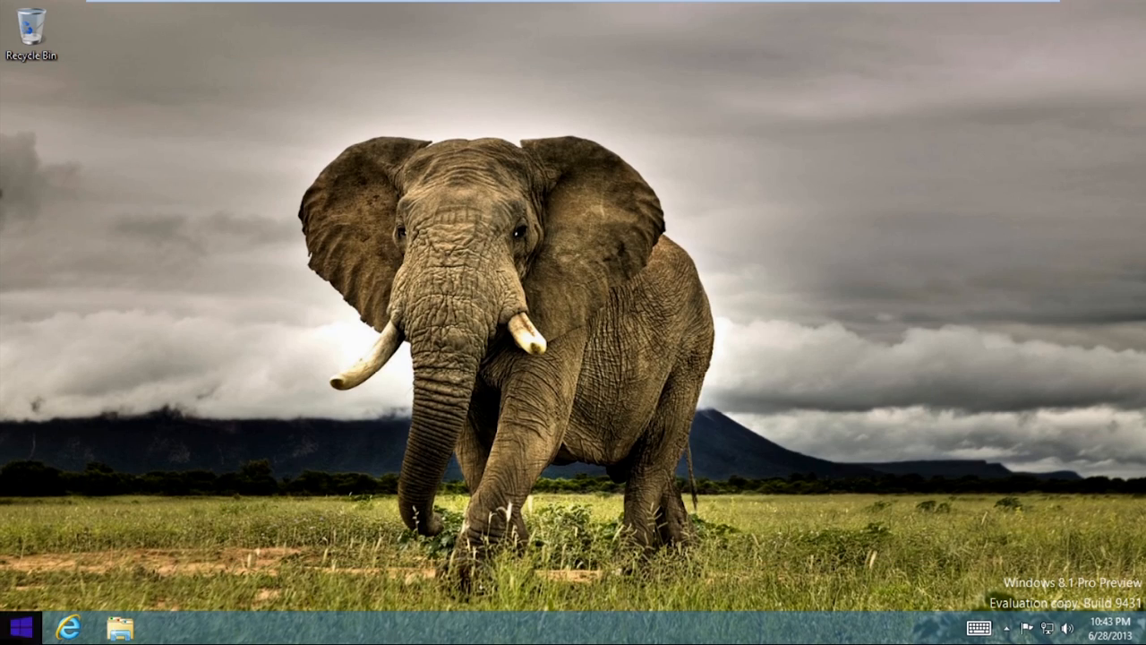
left_click(28, 623)
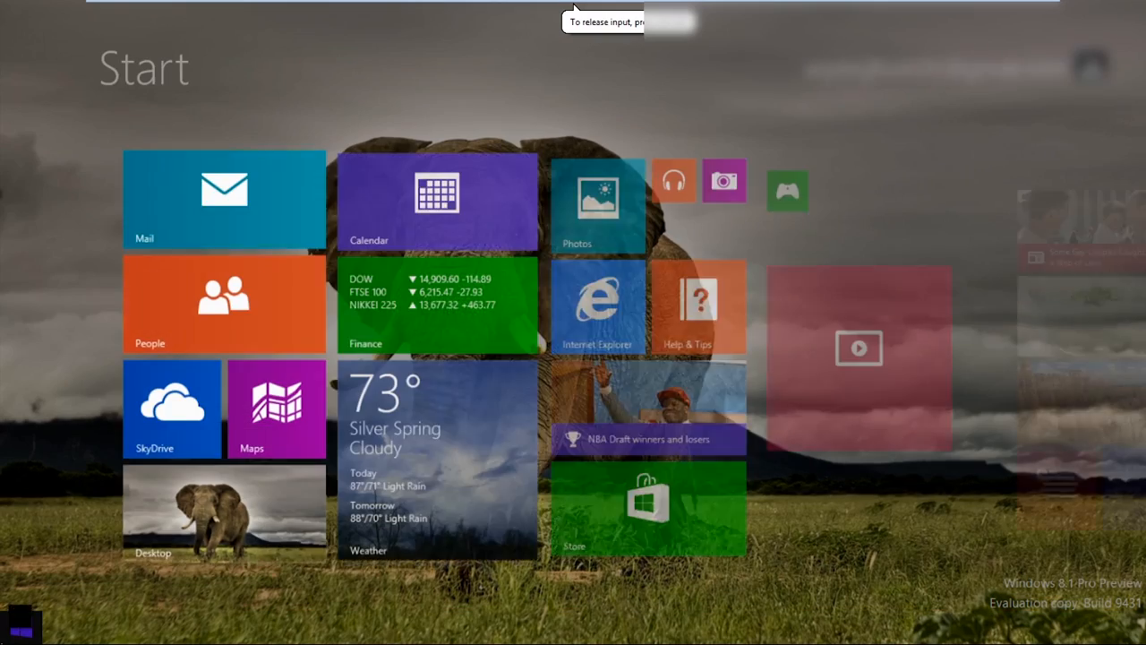